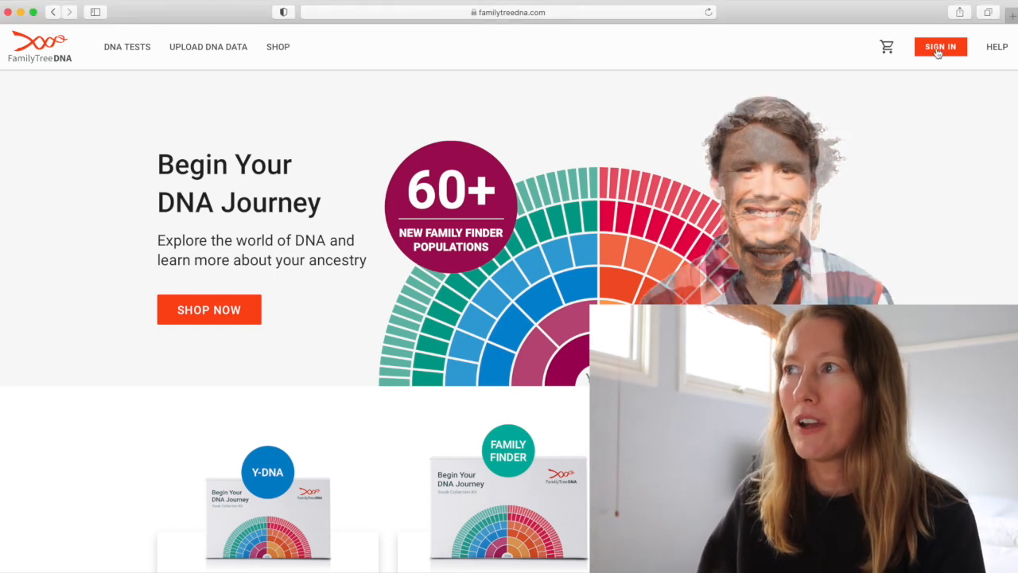
Go to the account sign-in page and begin entering the kit number.
click(940, 47)
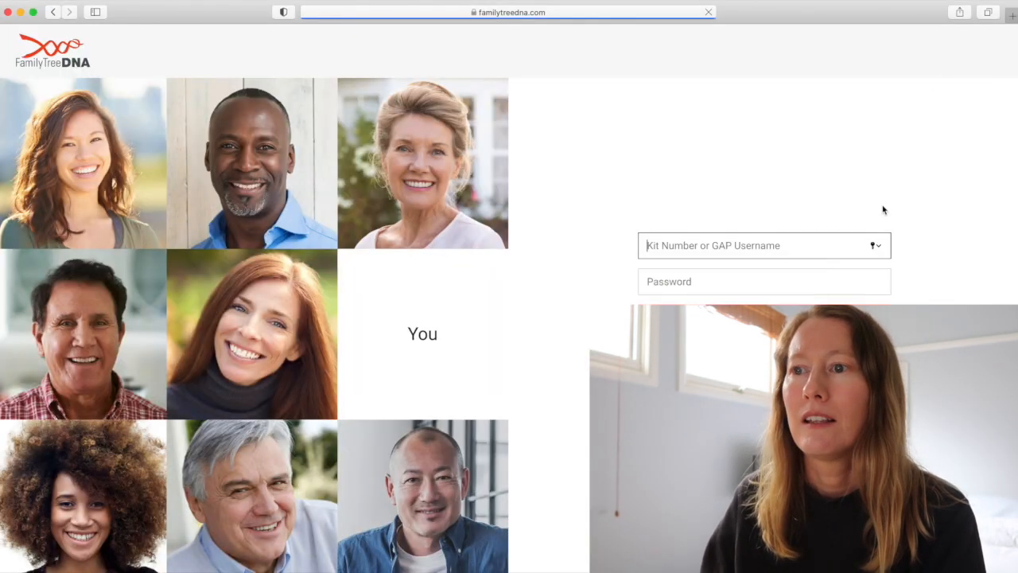
click(748, 245)
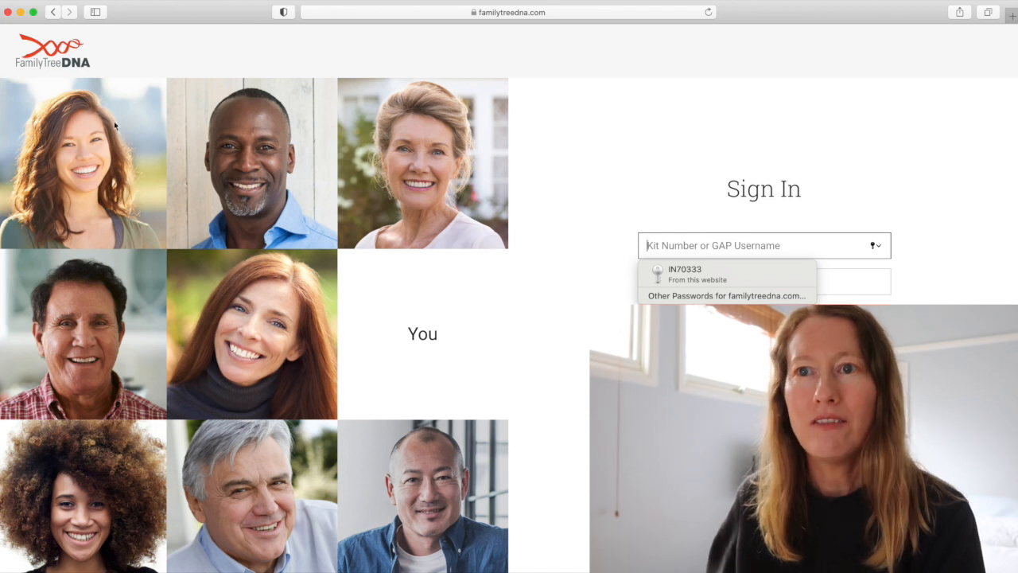
mouse_move(467, 520)
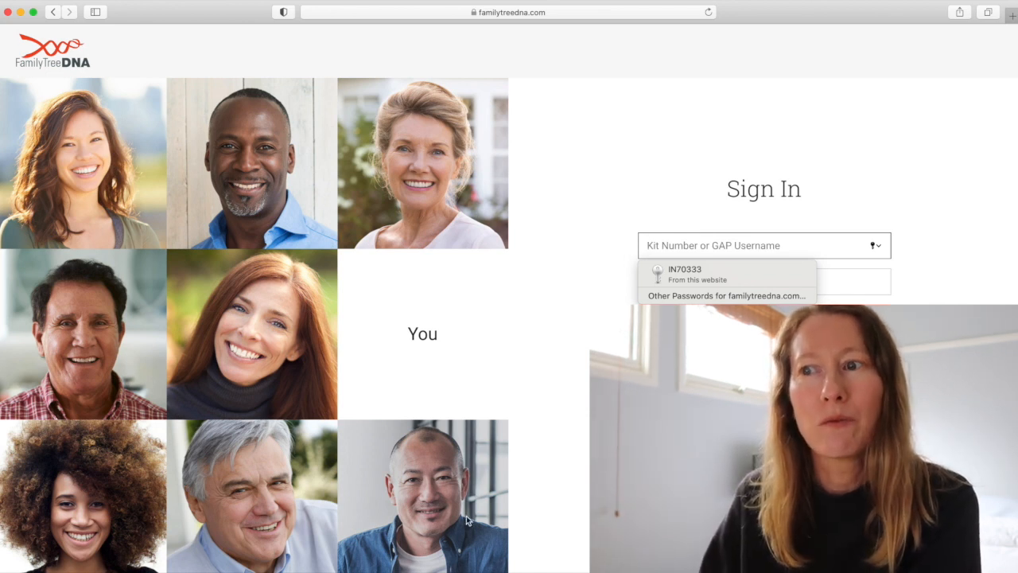
mouse_move(499, 469)
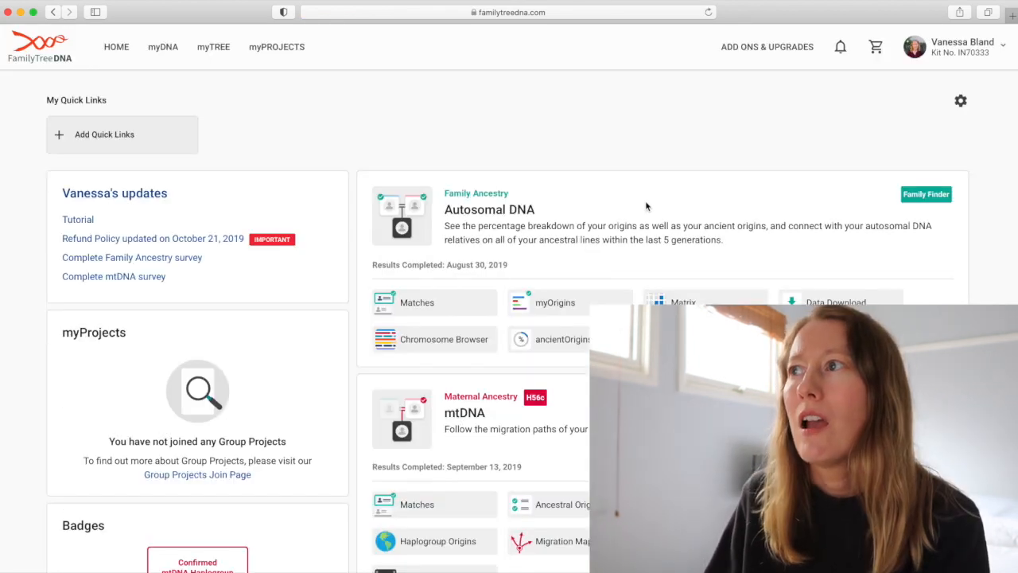
mouse_move(738, 170)
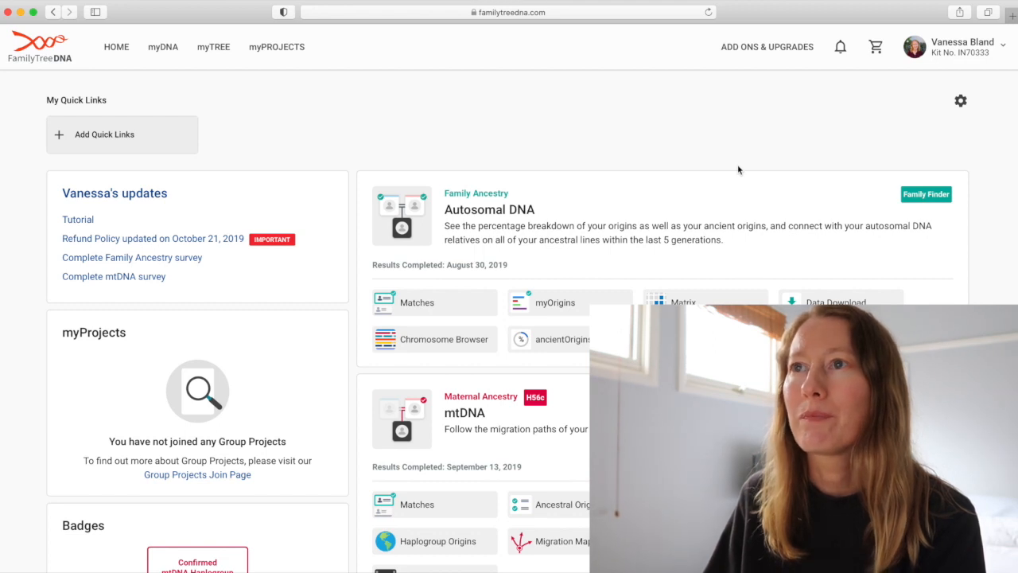
mouse_move(219, 101)
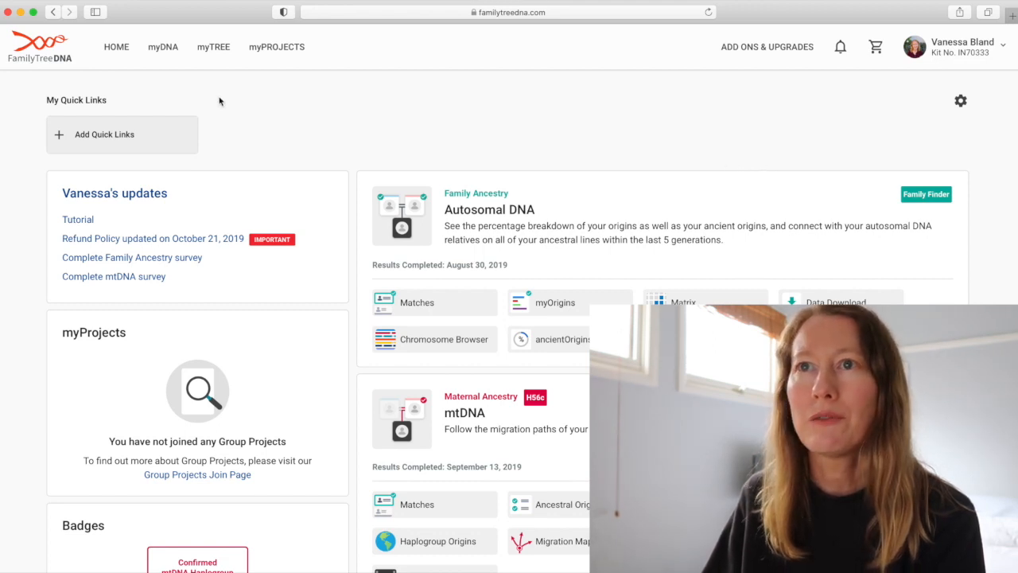
click(276, 46)
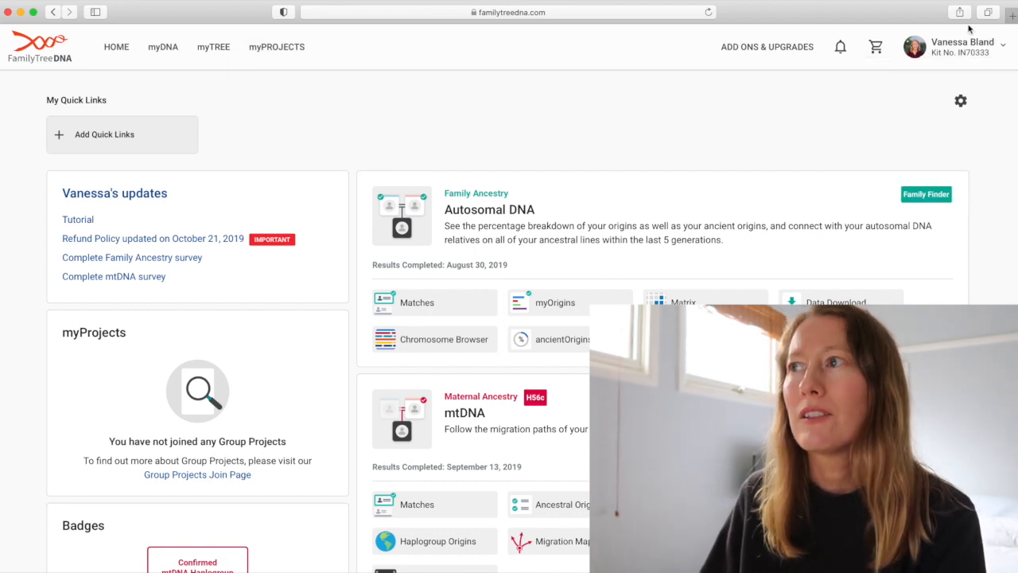
mouse_move(864, 103)
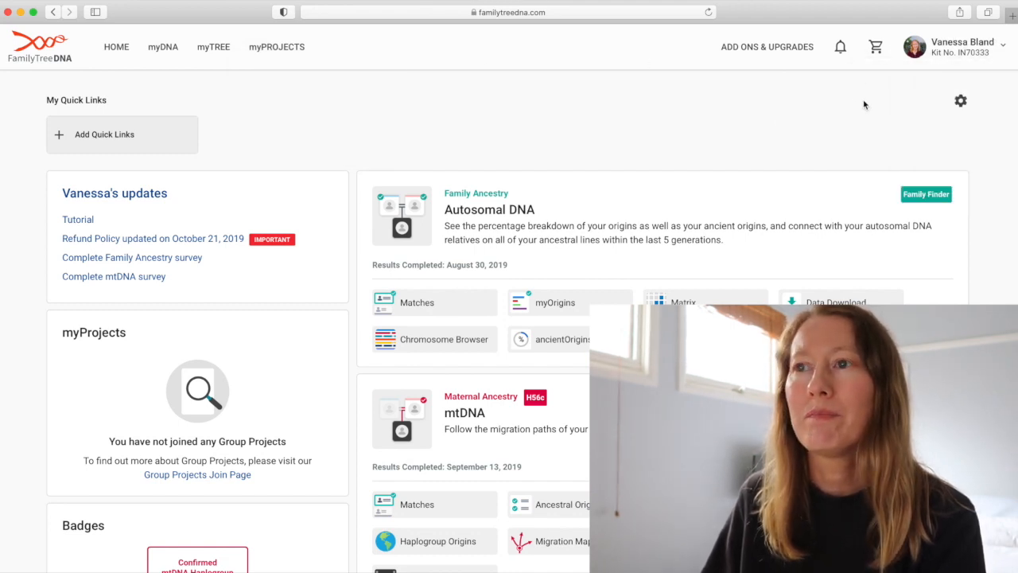
click(954, 46)
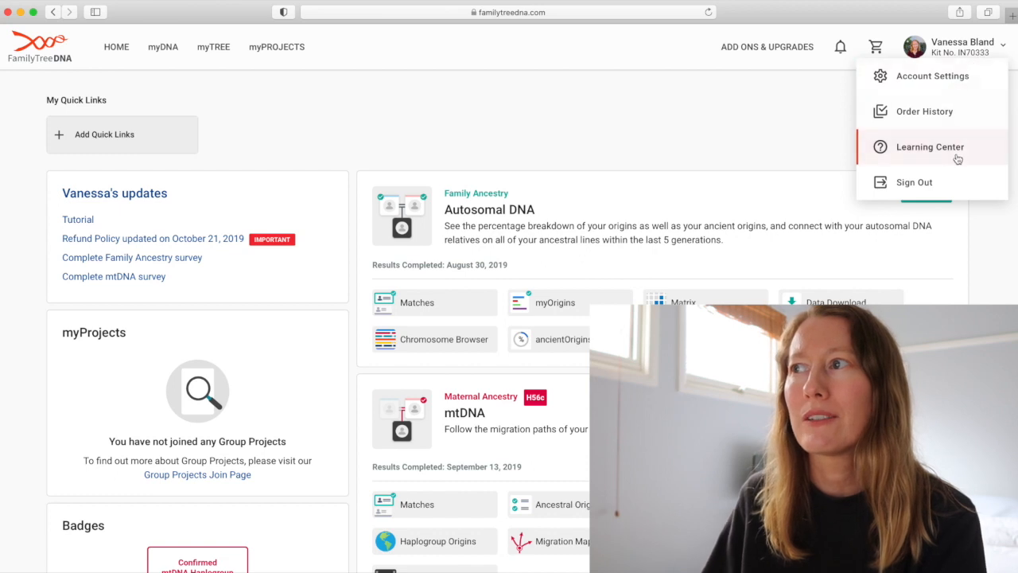
click(560, 150)
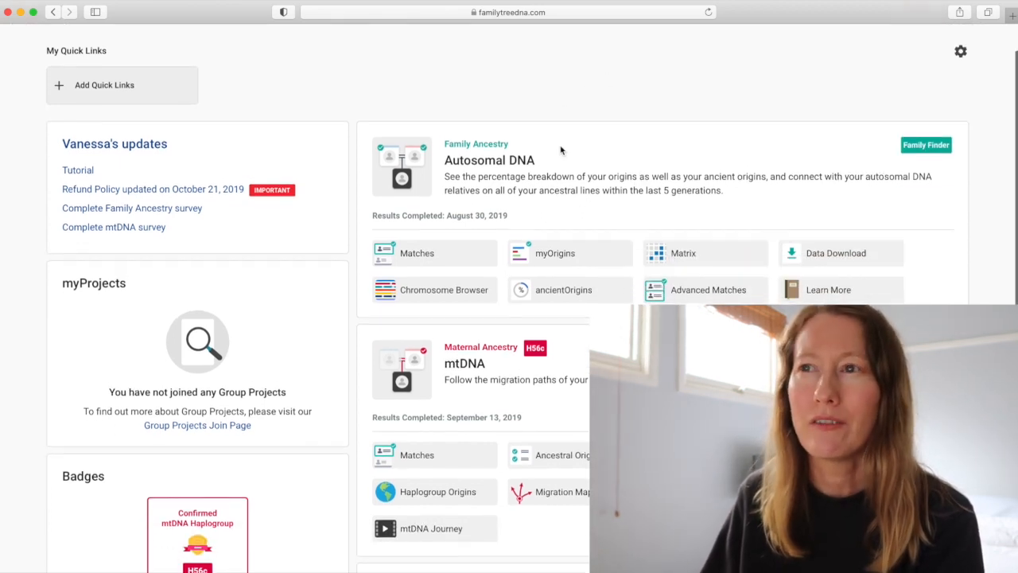
scroll(up, 3)
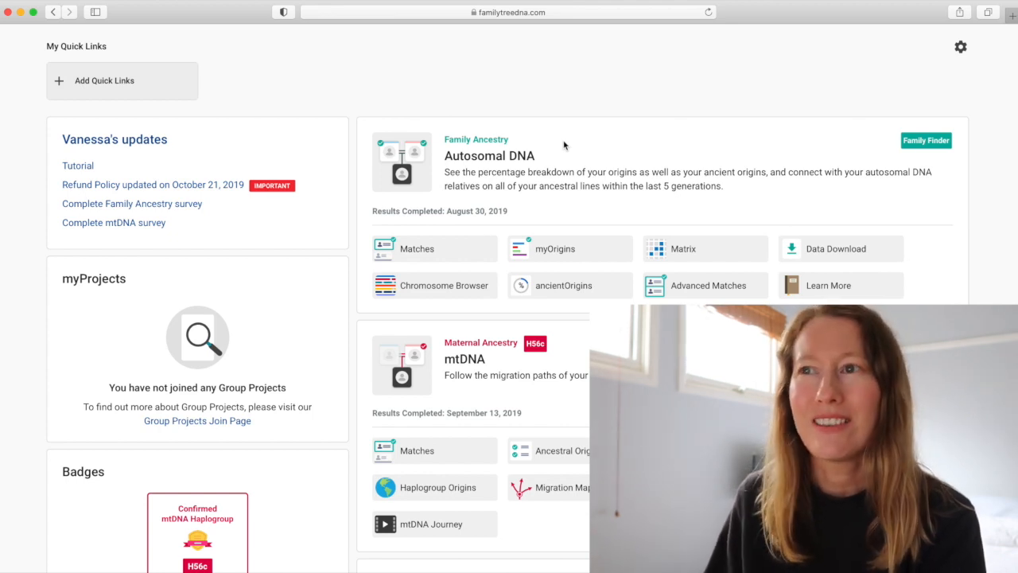
scroll(down, 3)
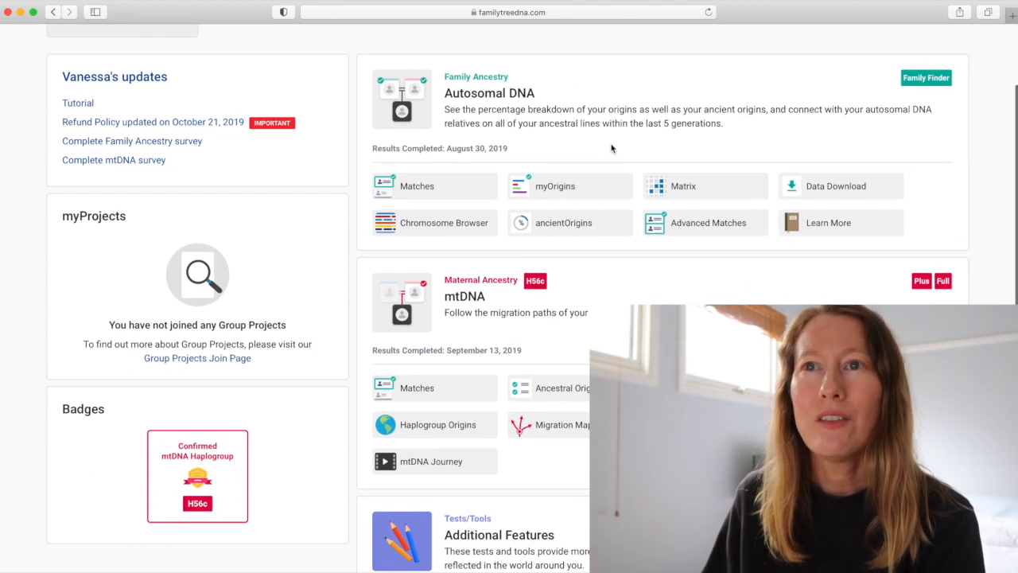
mouse_move(139, 239)
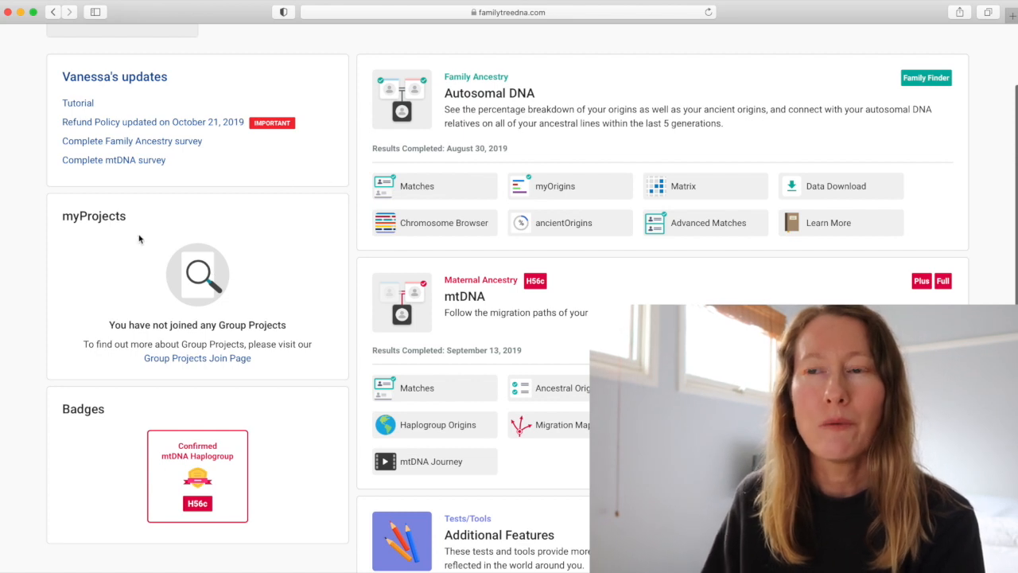
mouse_move(256, 308)
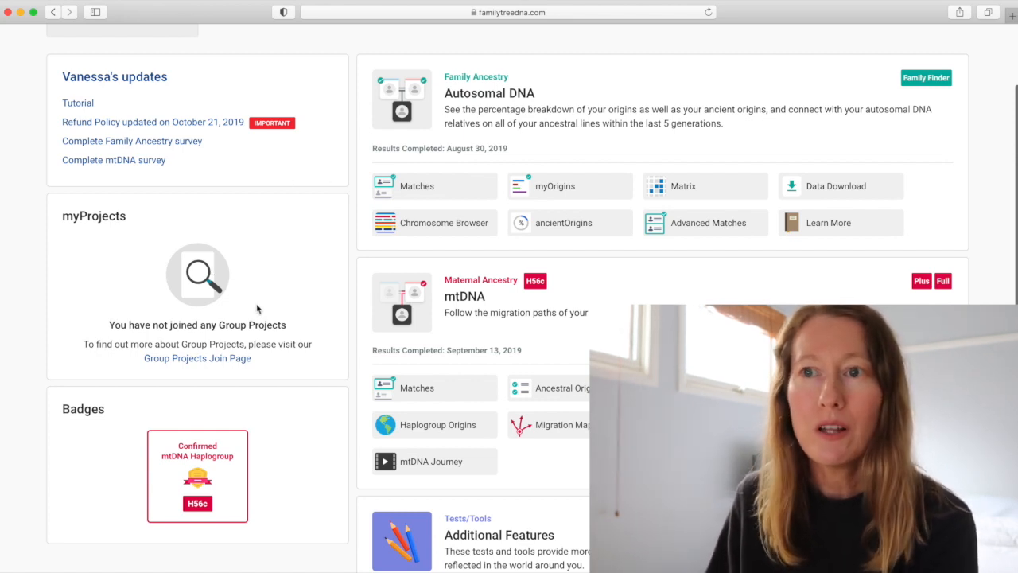
mouse_move(301, 307)
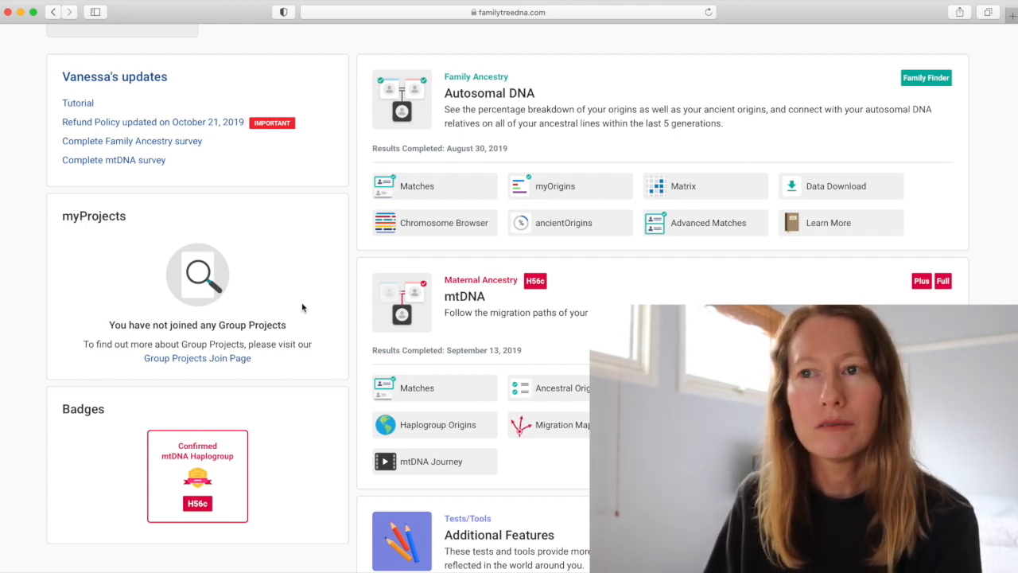
mouse_move(324, 393)
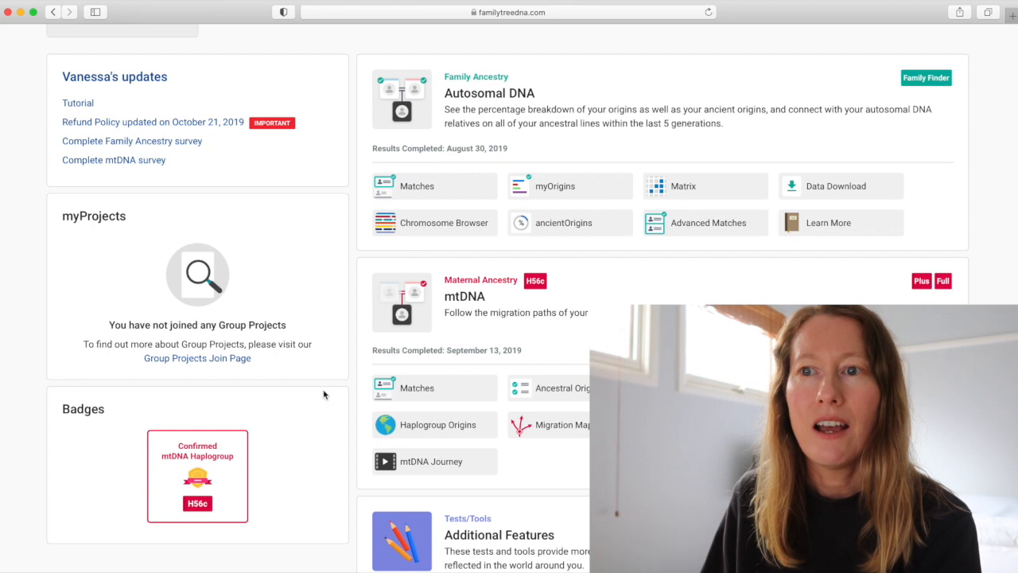
scroll(down, 3)
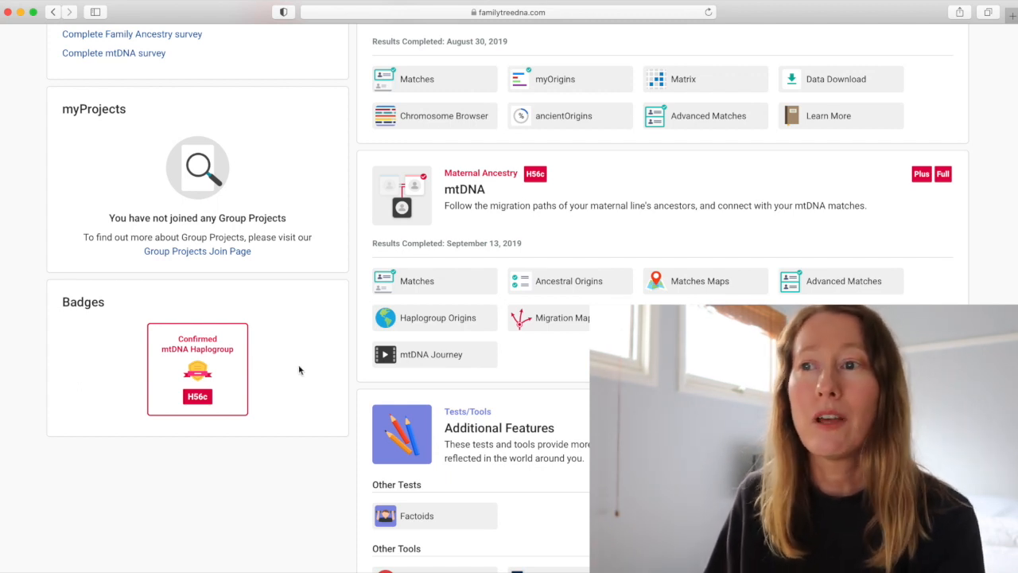
scroll(down, 3)
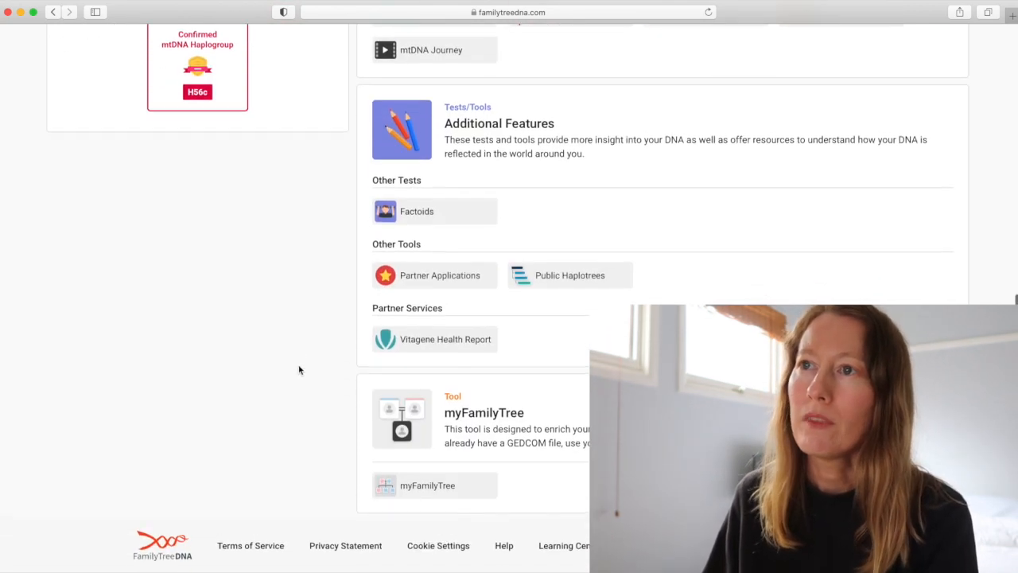
scroll(up, 3)
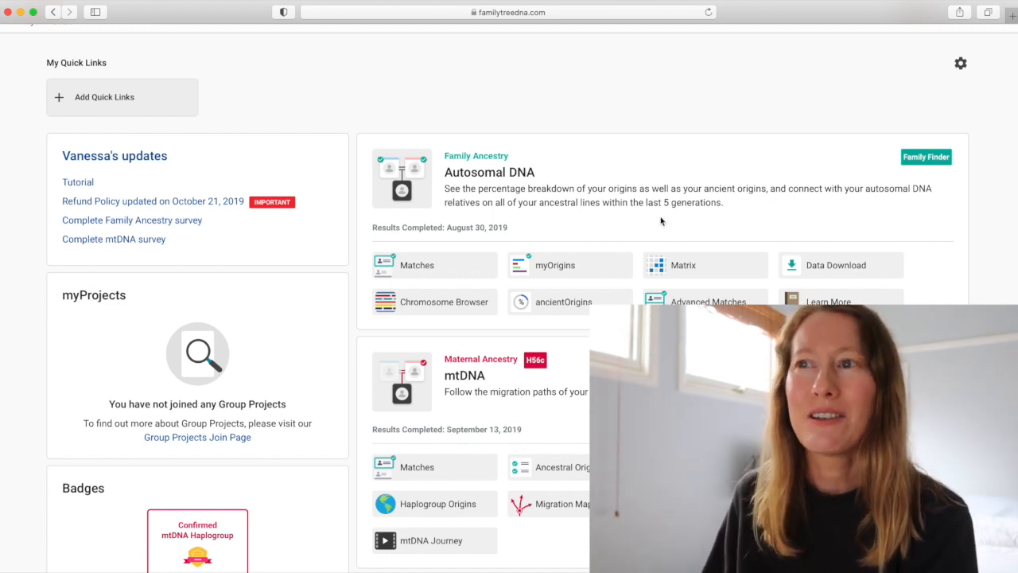
scroll(down, 3)
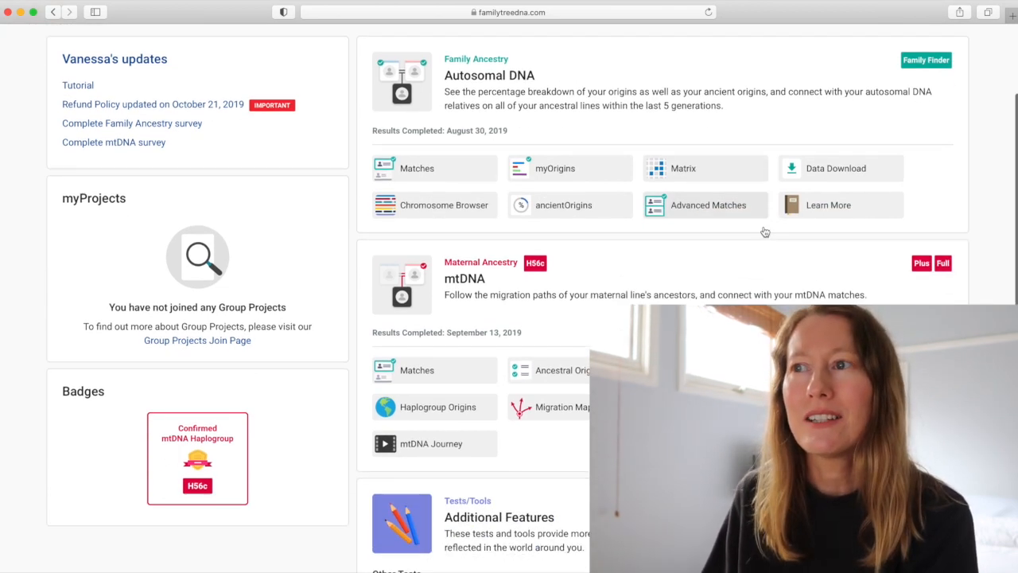
scroll(down, 3)
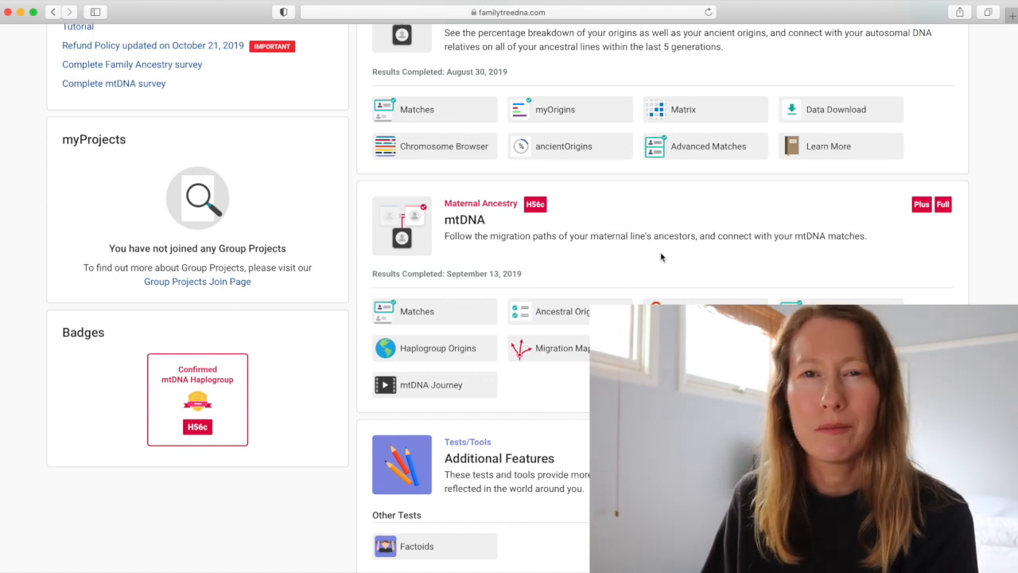
scroll(down, 3)
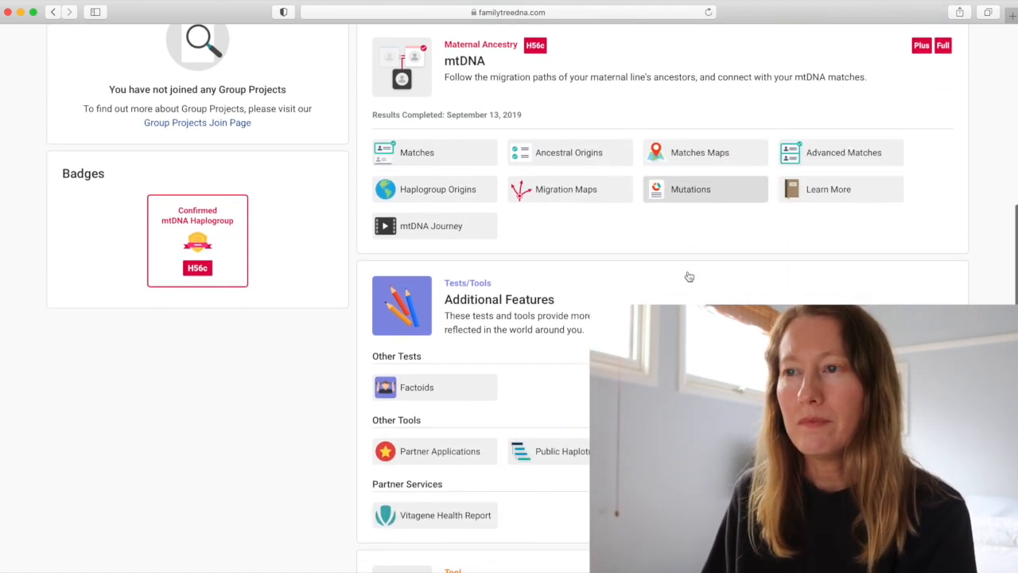
mouse_move(550, 275)
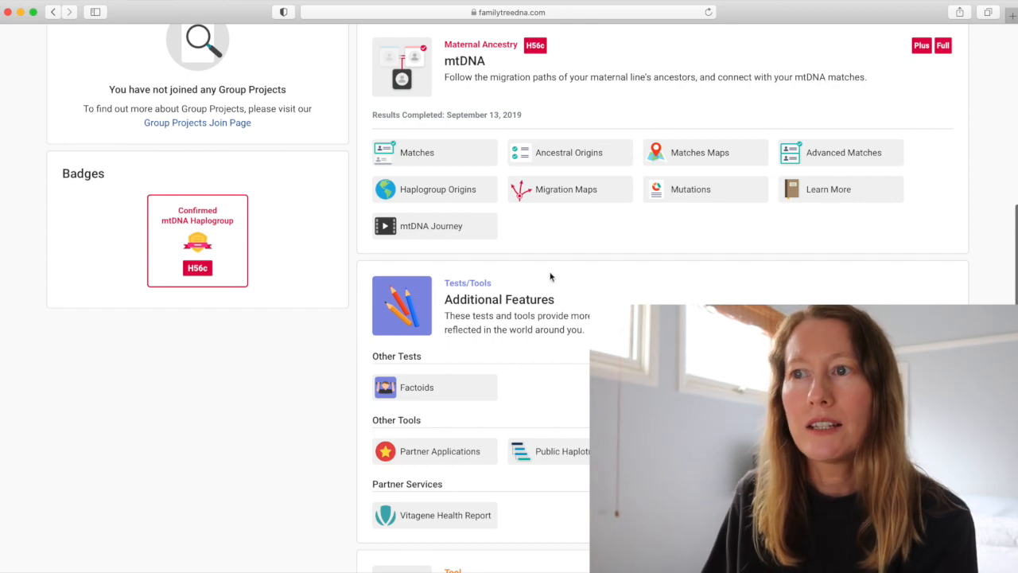
scroll(down, 3)
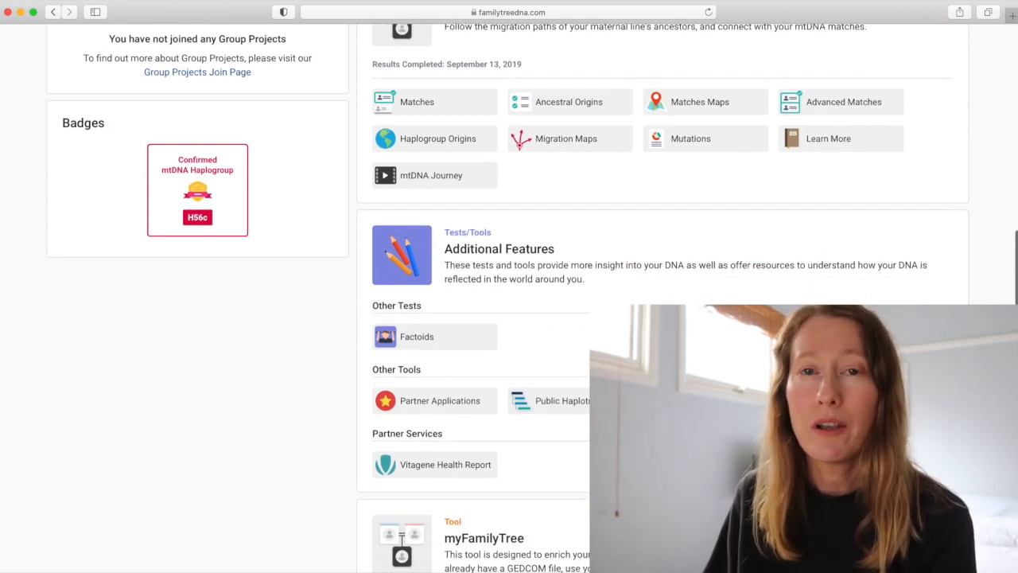
scroll(down, 3)
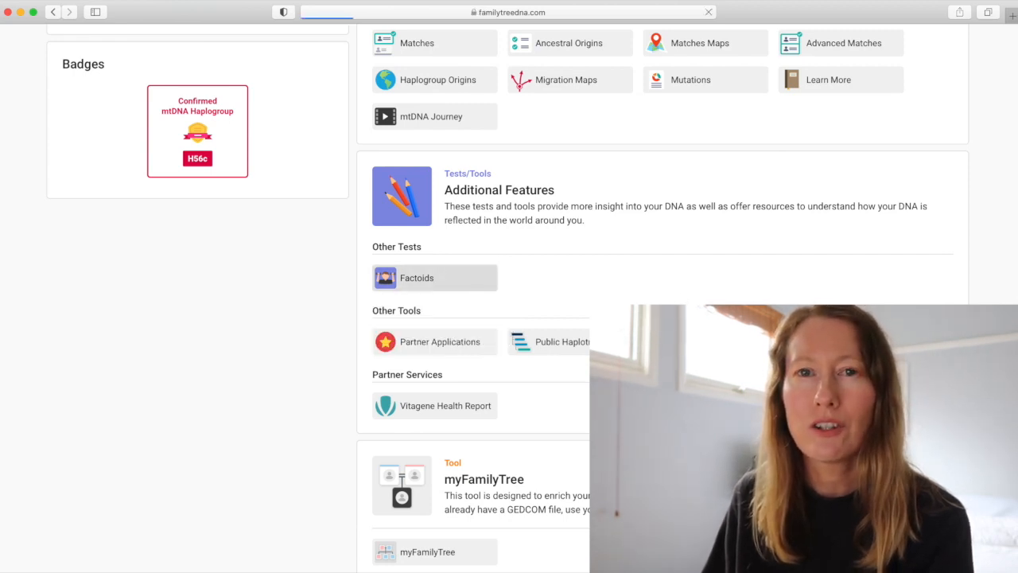
Open the Factoids tests page and browse its priced trait tests down to Nicotine dependence.
click(417, 278)
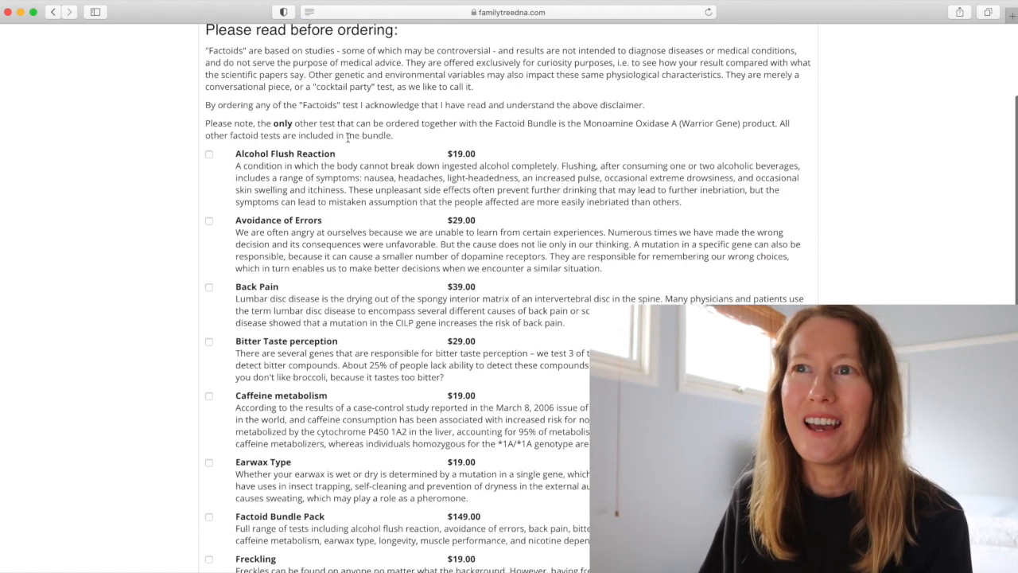
double_click(284, 154)
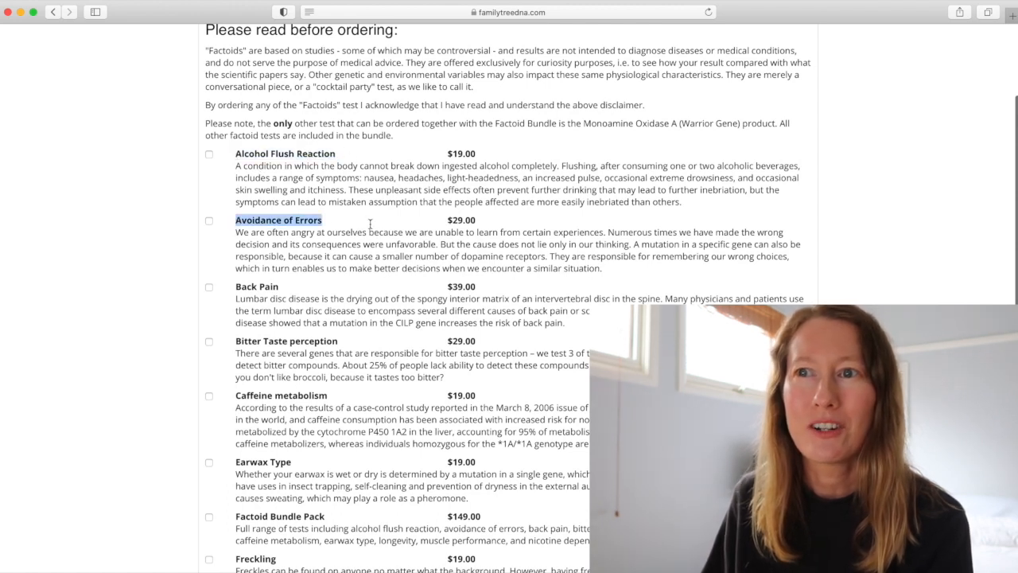
scroll(down, 3)
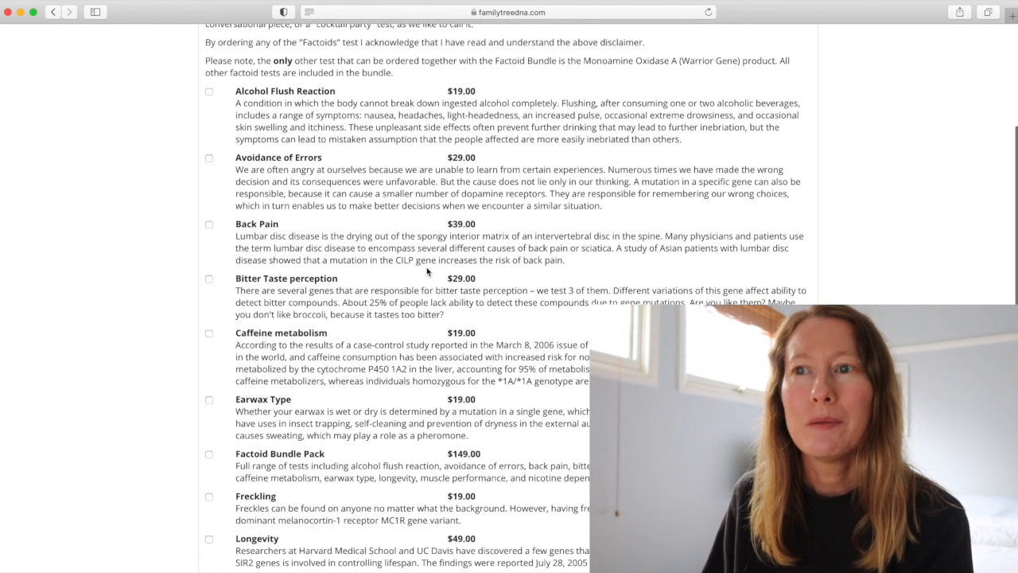
scroll(down, 3)
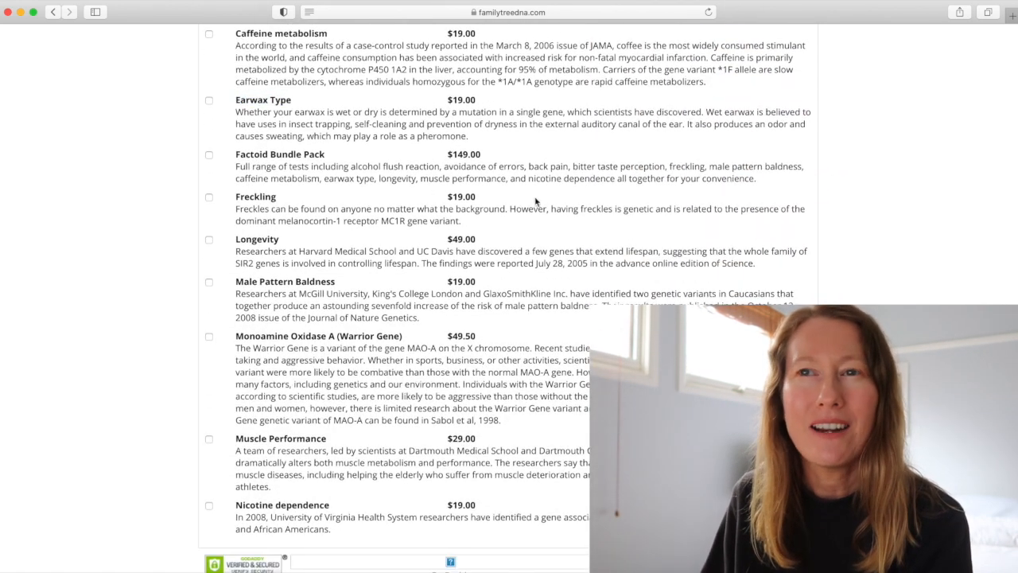
mouse_move(540, 205)
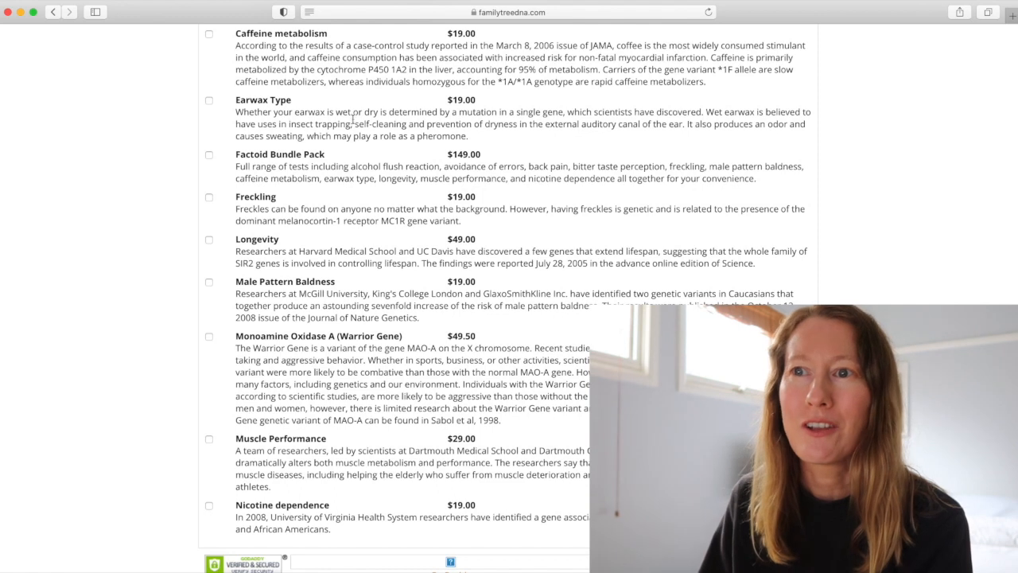
scroll(down, 3)
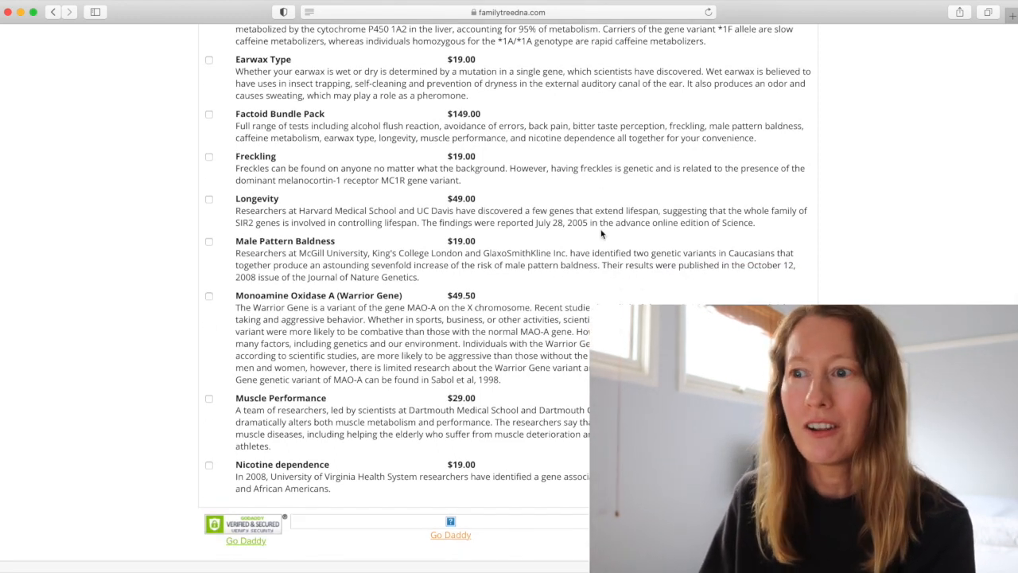
scroll(up, 3)
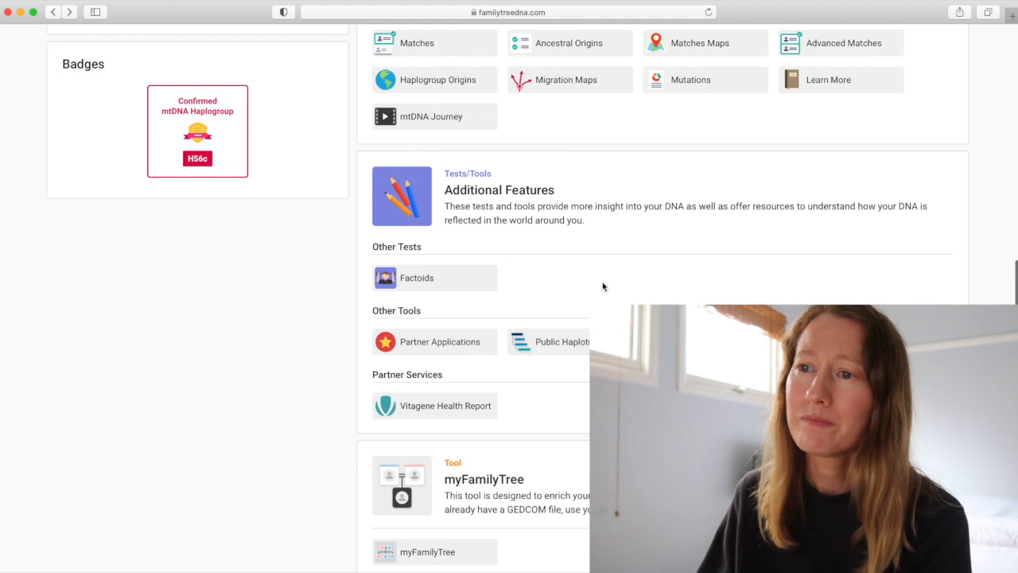
mouse_move(422, 409)
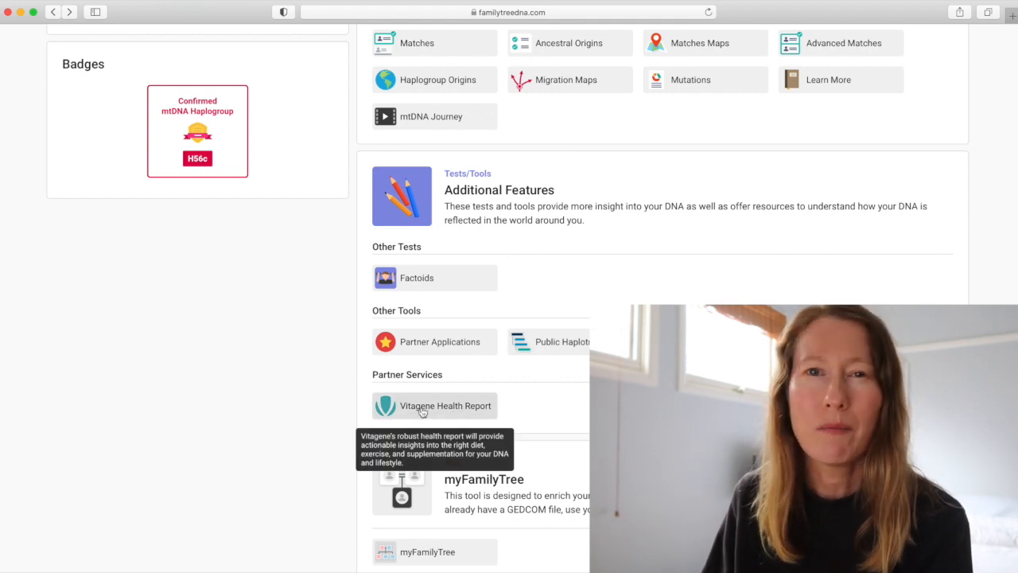
Open the Vitagene Health Report and review its nutrition, exercise and supplementation reports at 49 USD.
click(444, 405)
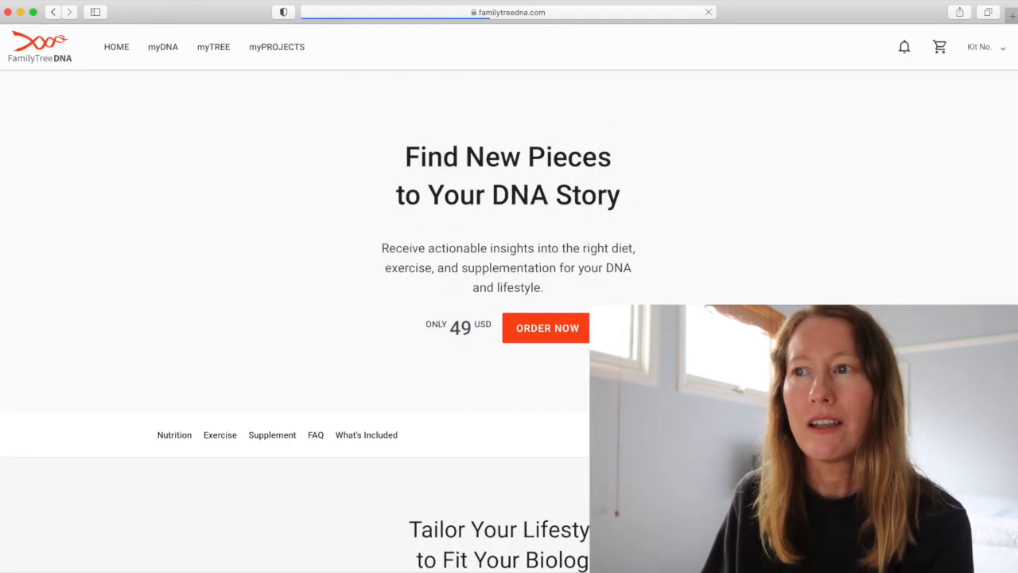
scroll(down, 3)
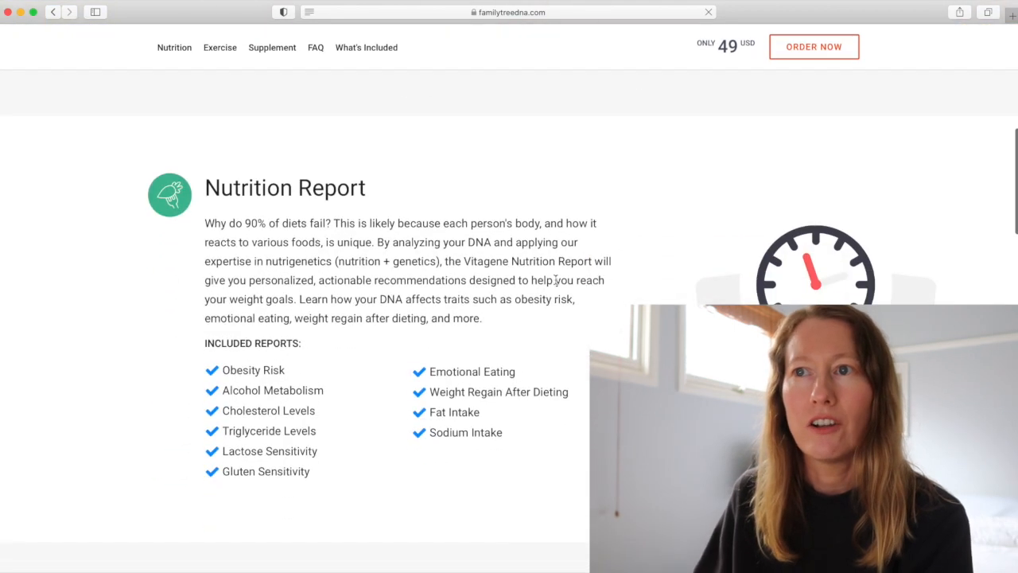
scroll(down, 3)
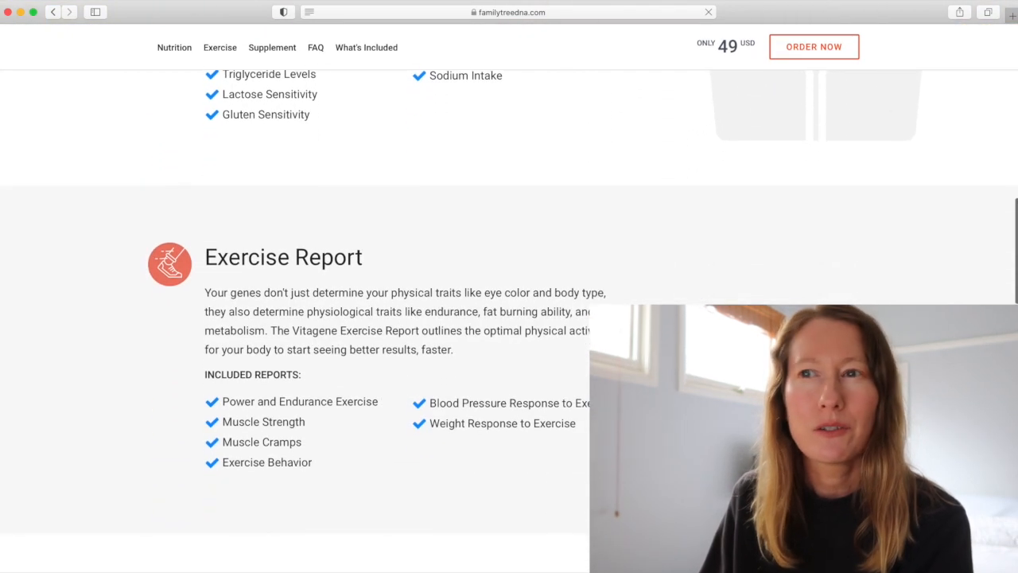
scroll(down, 3)
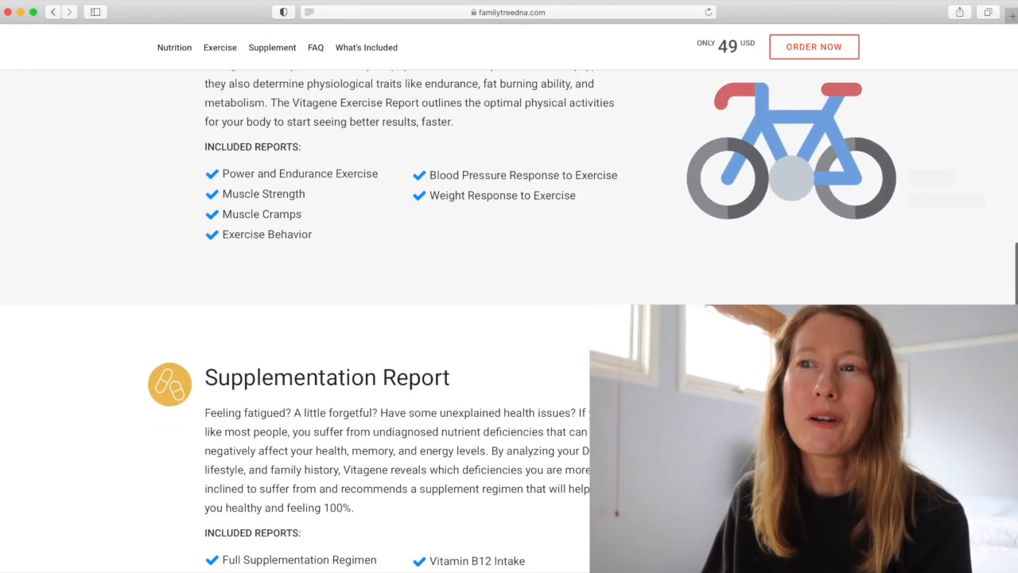
scroll(down, 3)
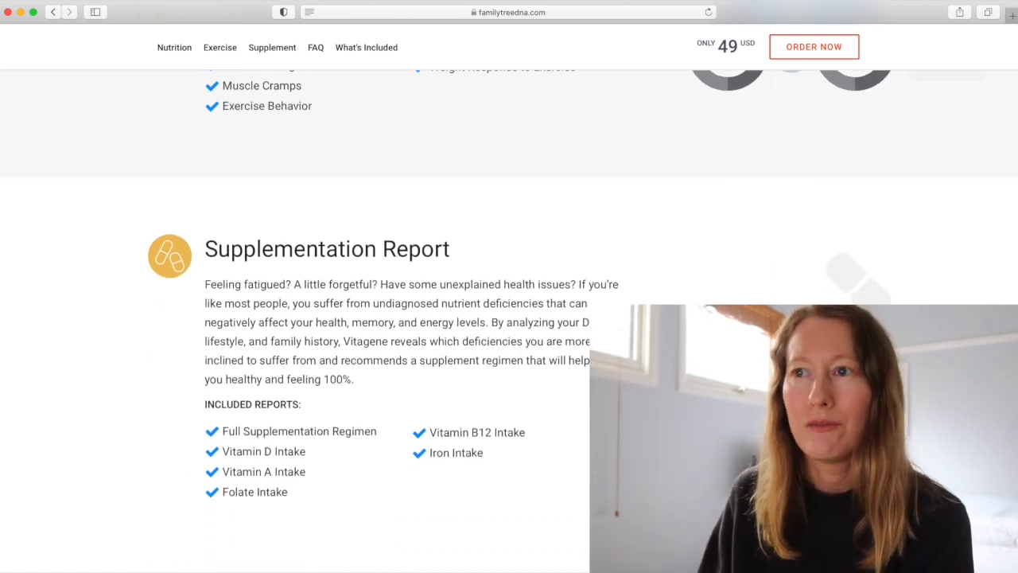
scroll(up, 3)
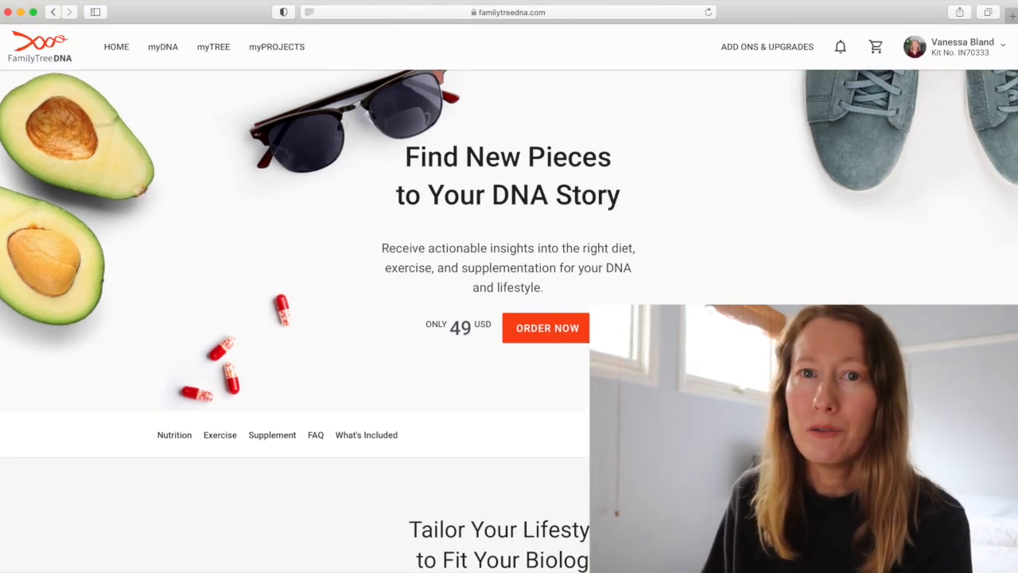
Return from Vitagene to the dashboard through the myDNA menu and scroll to Additional Features.
click(162, 46)
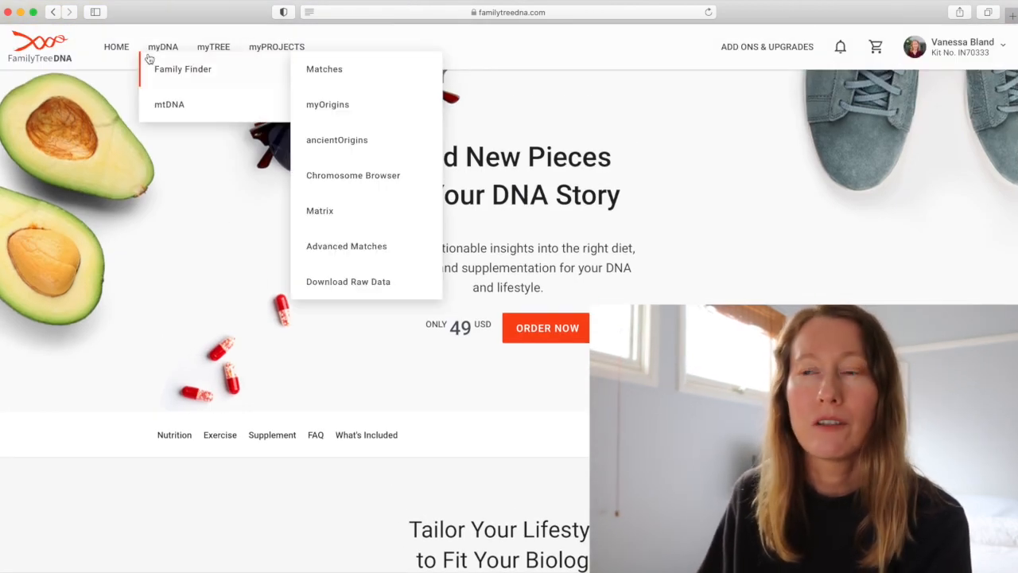
click(168, 104)
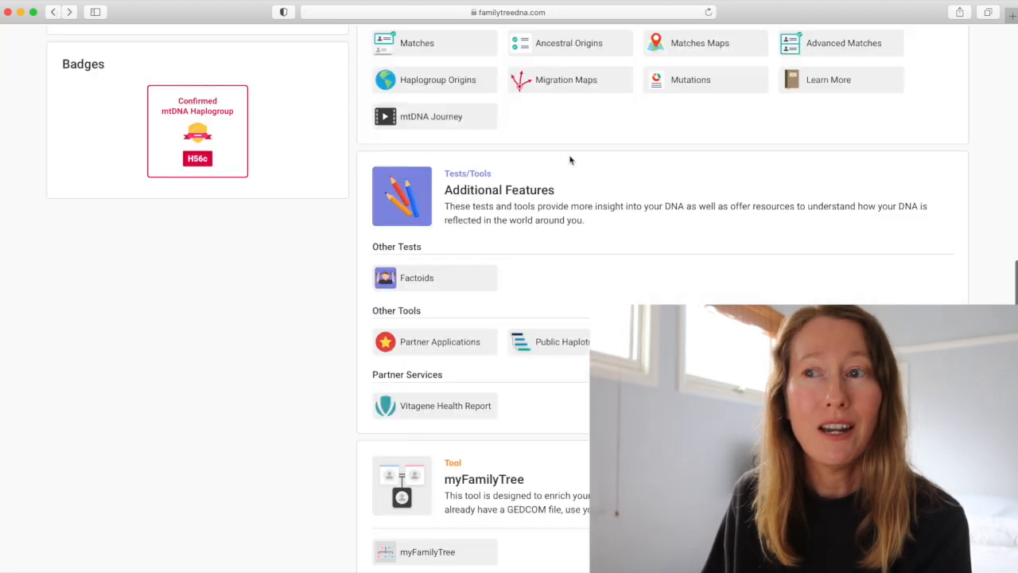
mouse_move(745, 245)
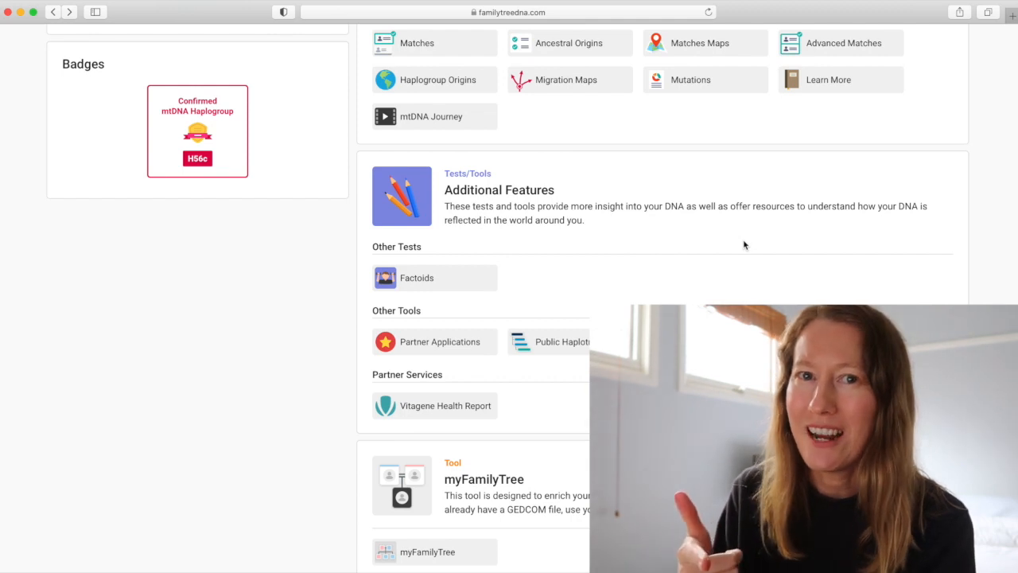
scroll(down, 3)
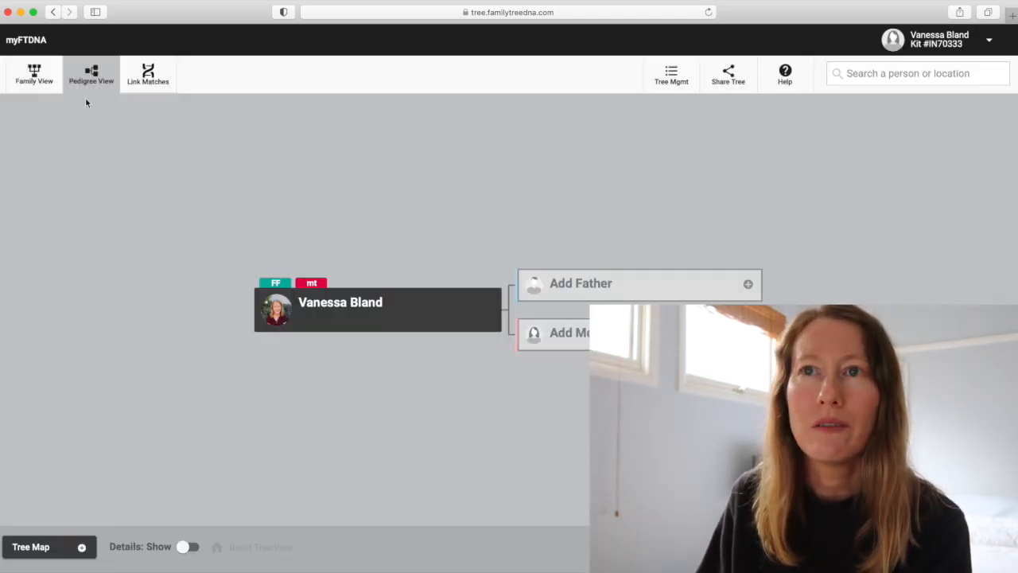
mouse_move(197, 142)
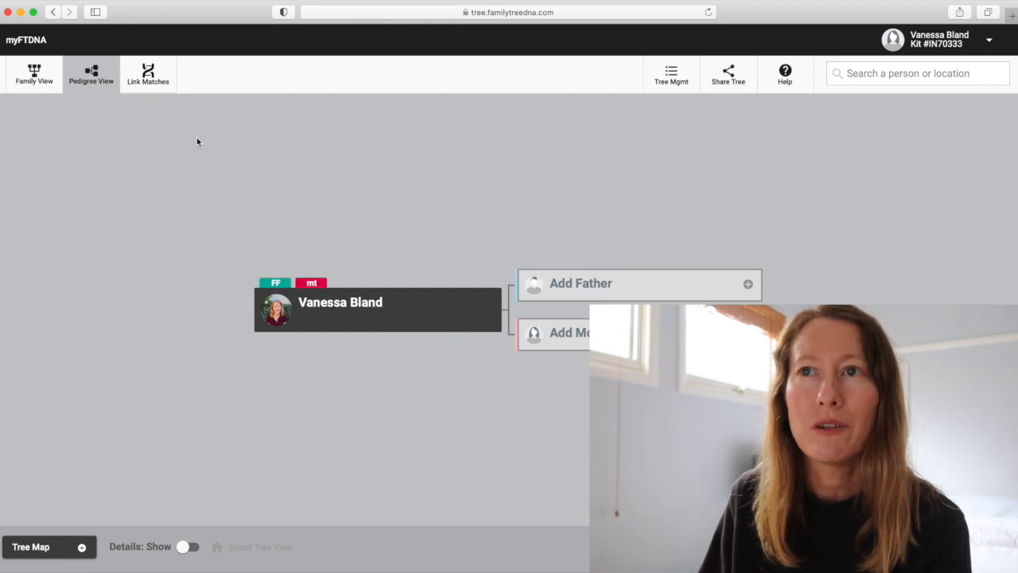
mouse_move(156, 92)
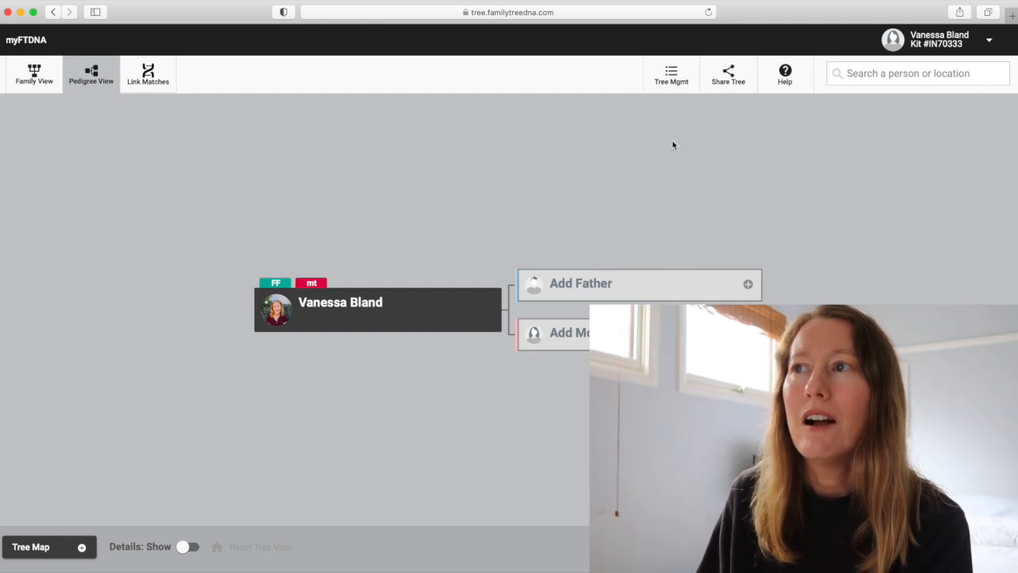
mouse_move(681, 291)
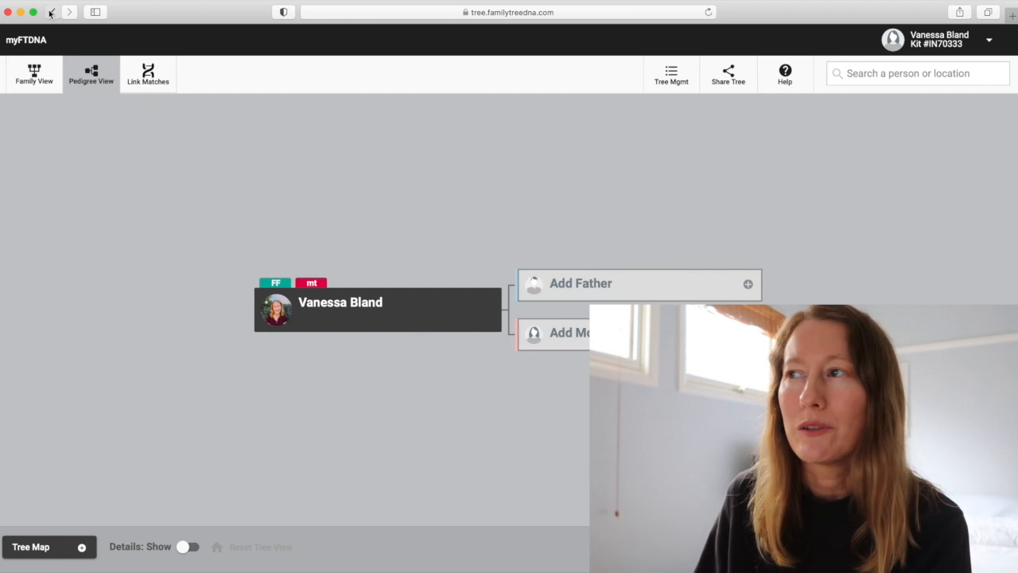
mouse_move(646, 230)
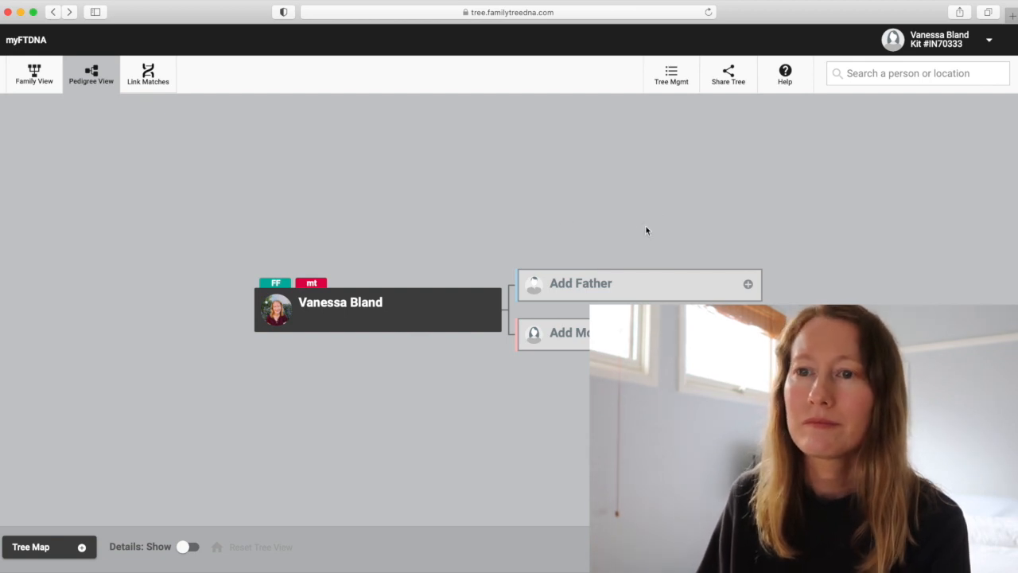
mouse_move(89, 49)
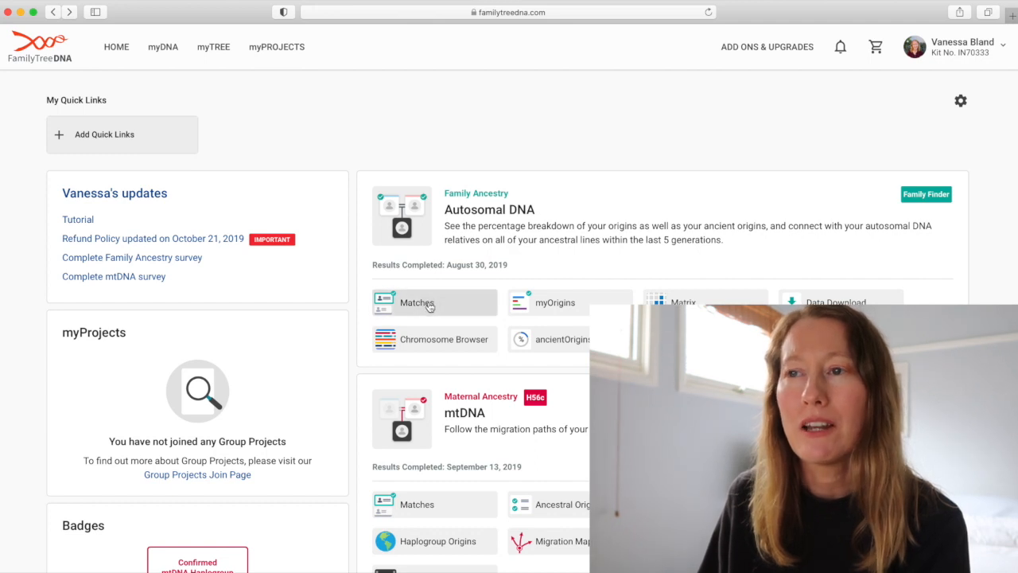
Open the Family Finder autosomal matches list showing 5557 matches.
click(416, 302)
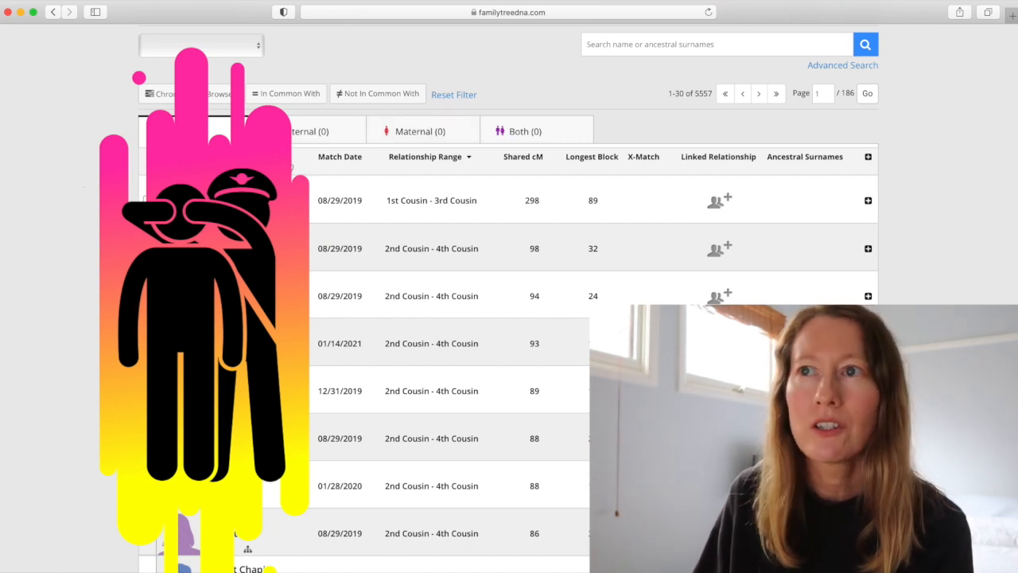
mouse_move(340, 156)
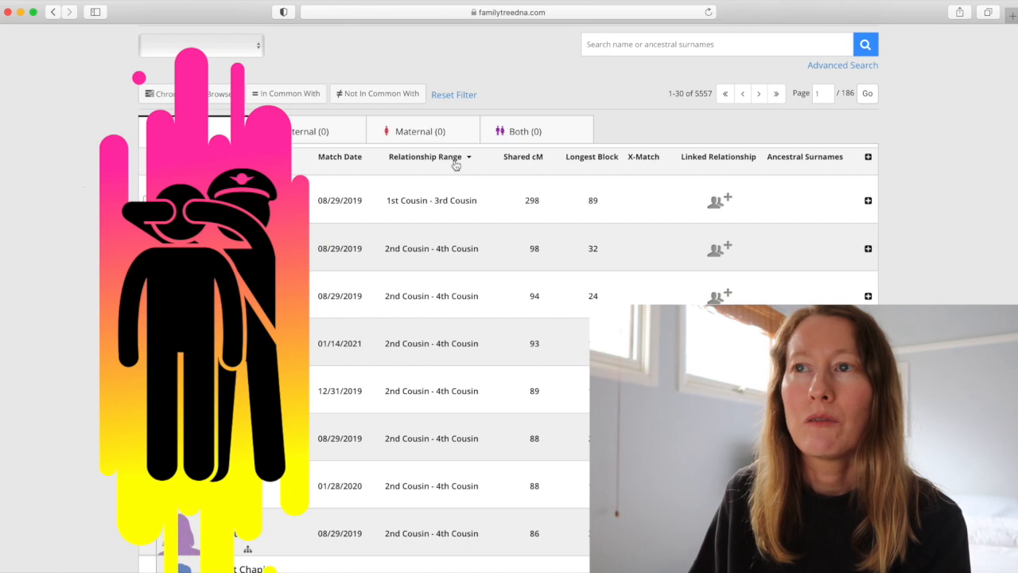
mouse_move(437, 163)
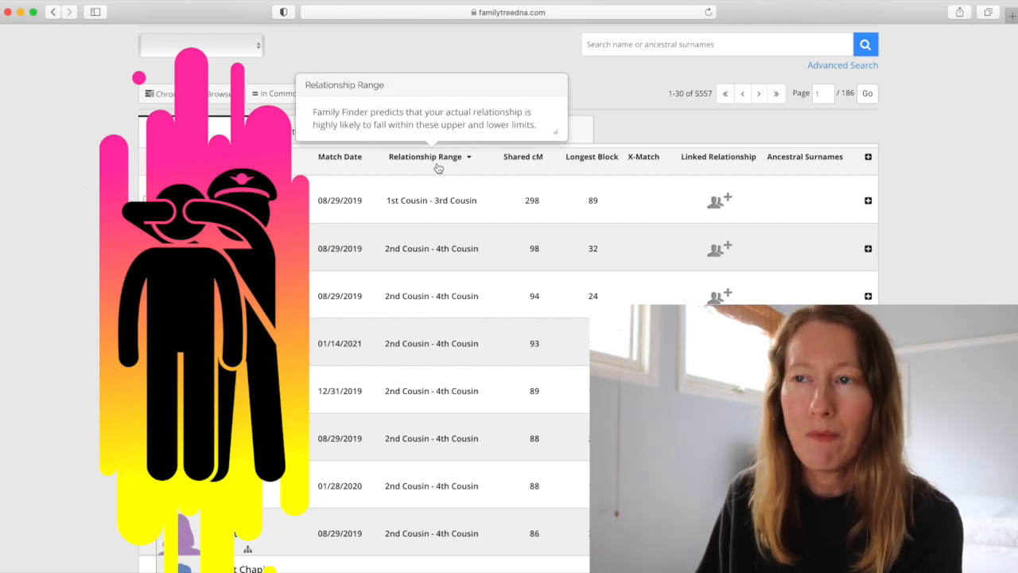
mouse_move(449, 171)
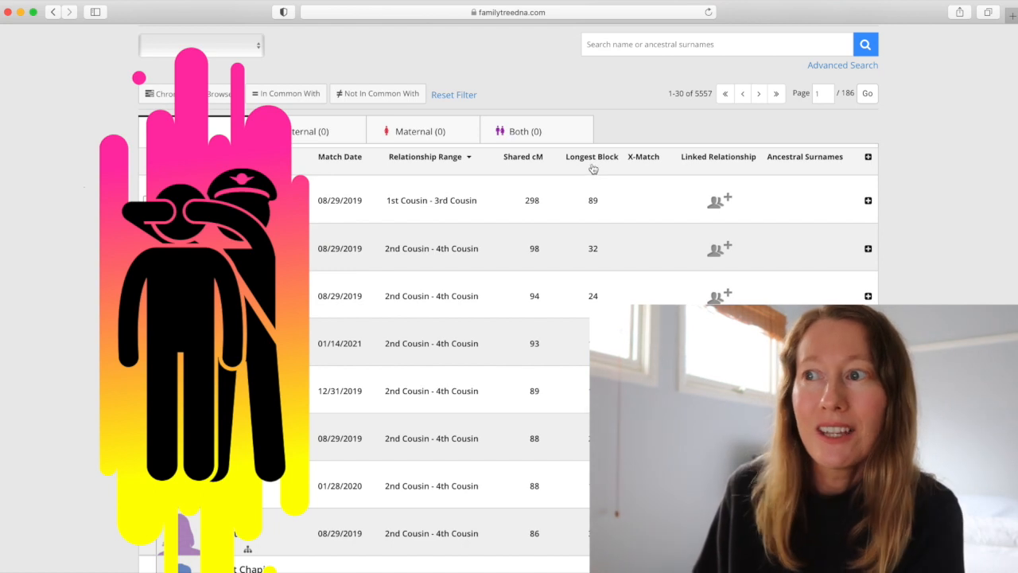
mouse_move(651, 167)
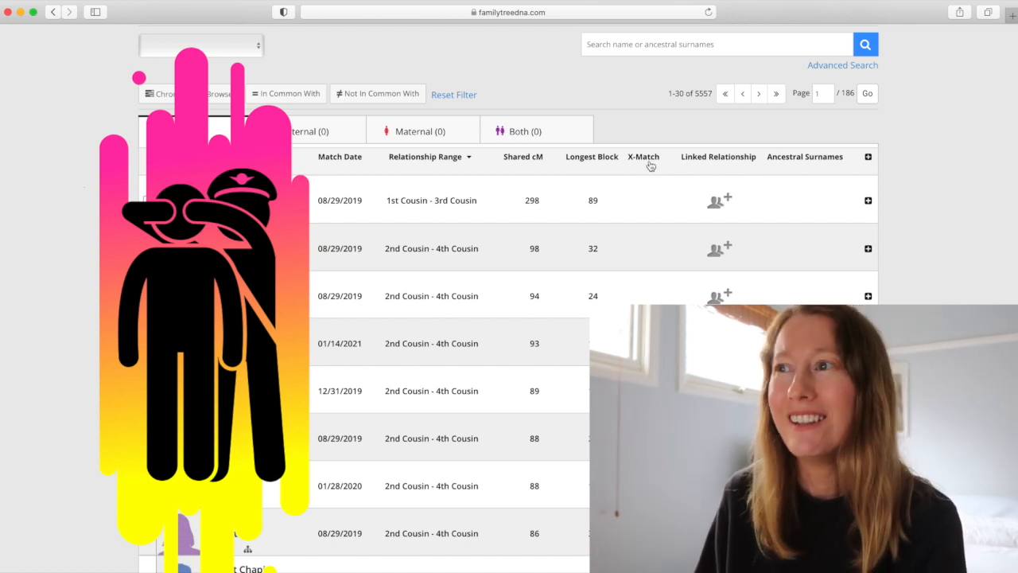
mouse_move(755, 168)
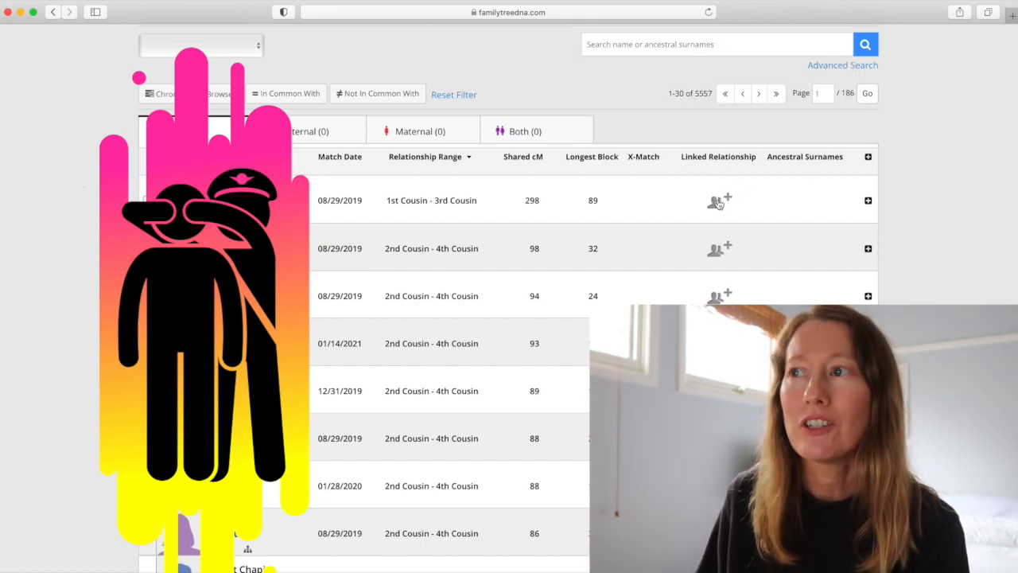
mouse_move(715, 200)
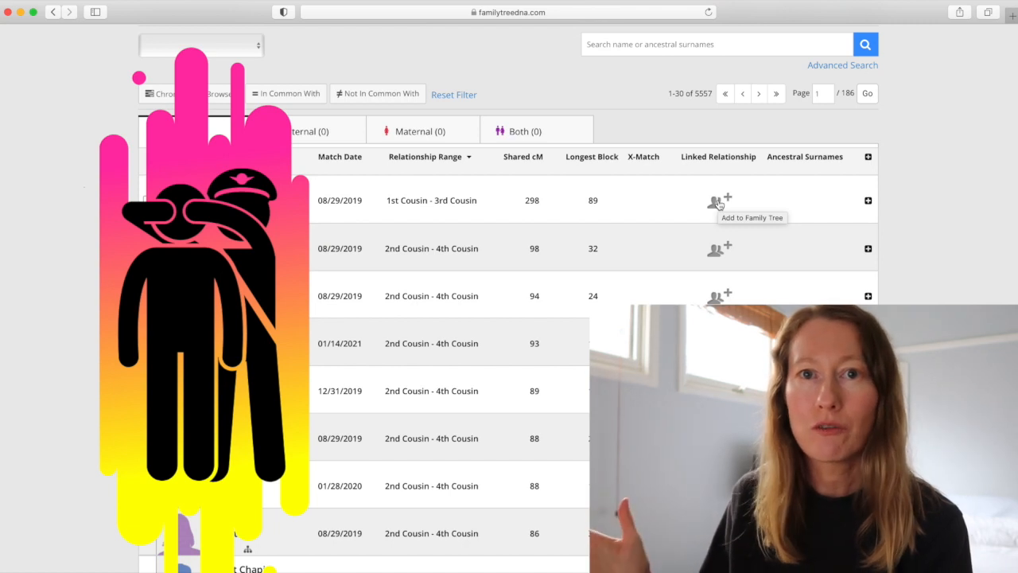
mouse_move(681, 227)
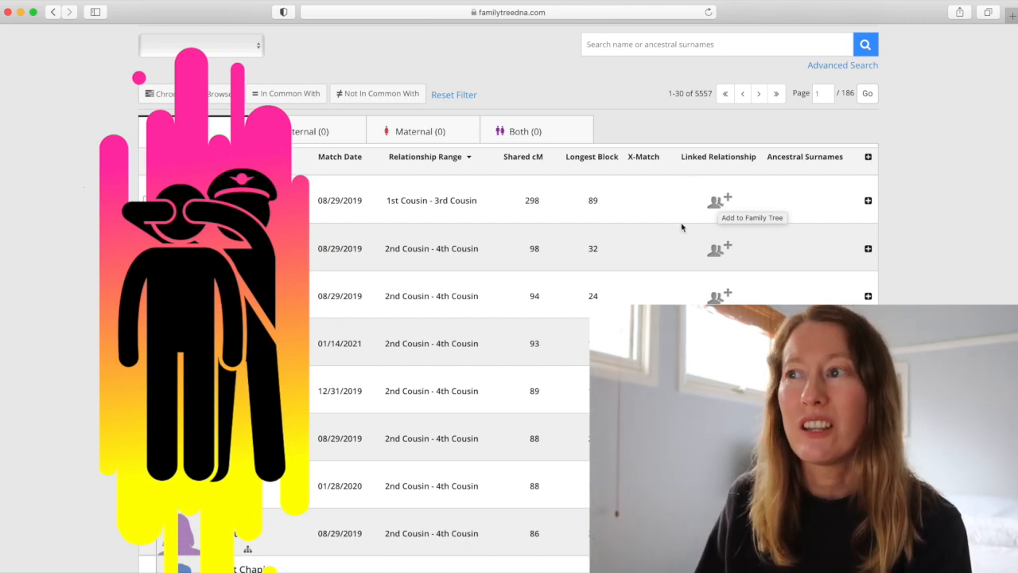
mouse_move(801, 157)
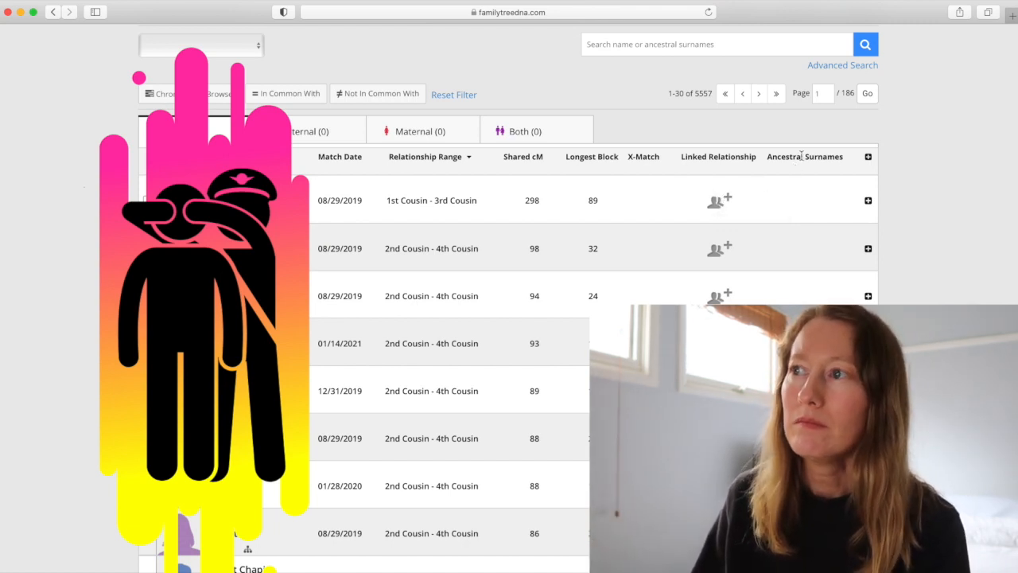
mouse_move(815, 169)
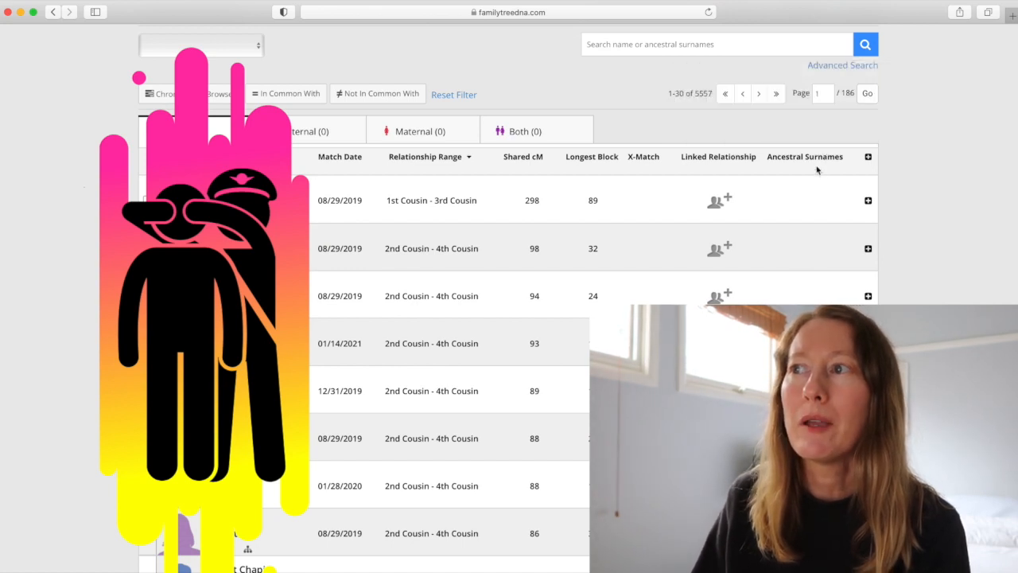
mouse_move(804, 156)
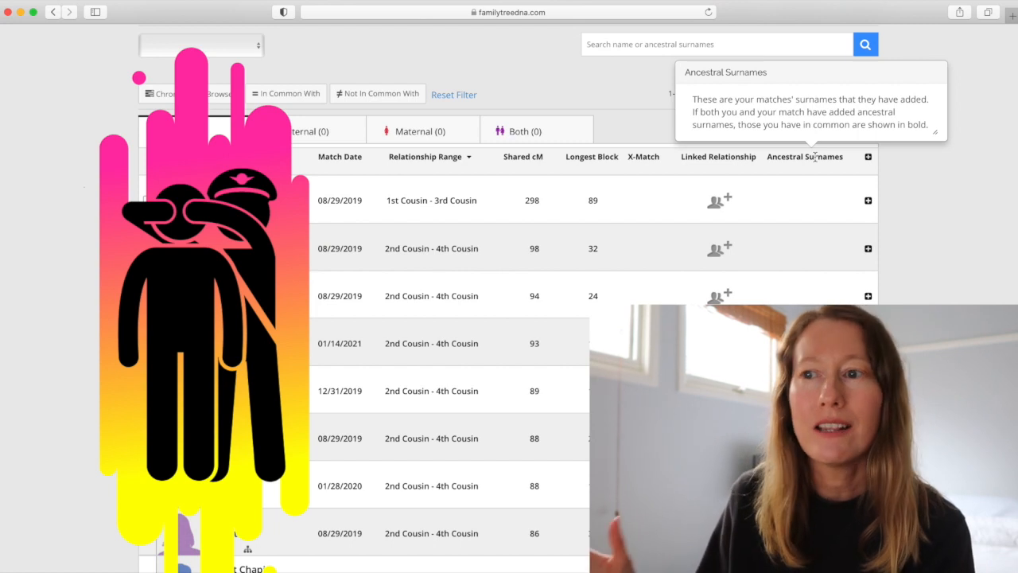
Scroll through the matches list and return to the account dashboard.
scroll(down, 3)
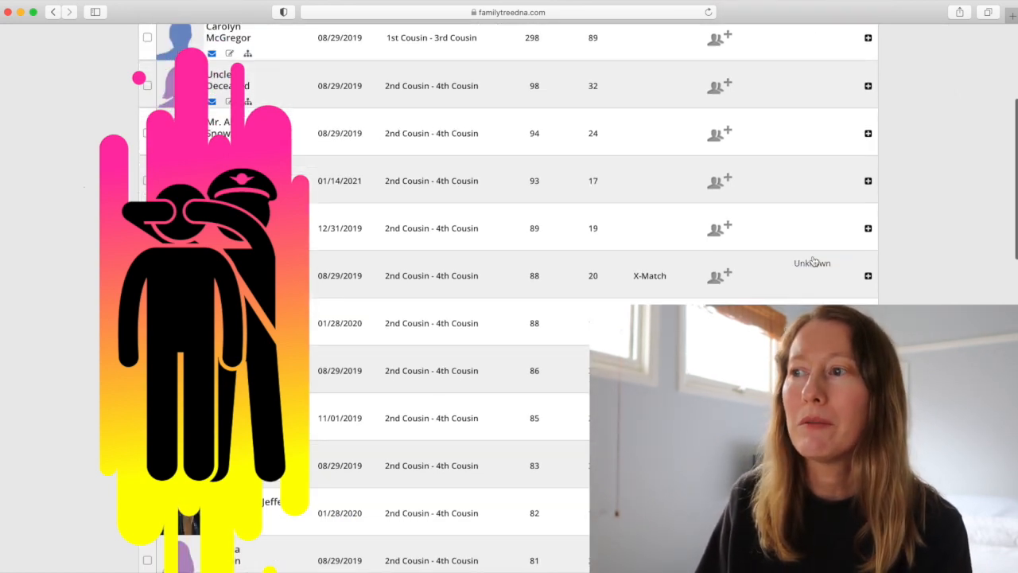
scroll(down, 3)
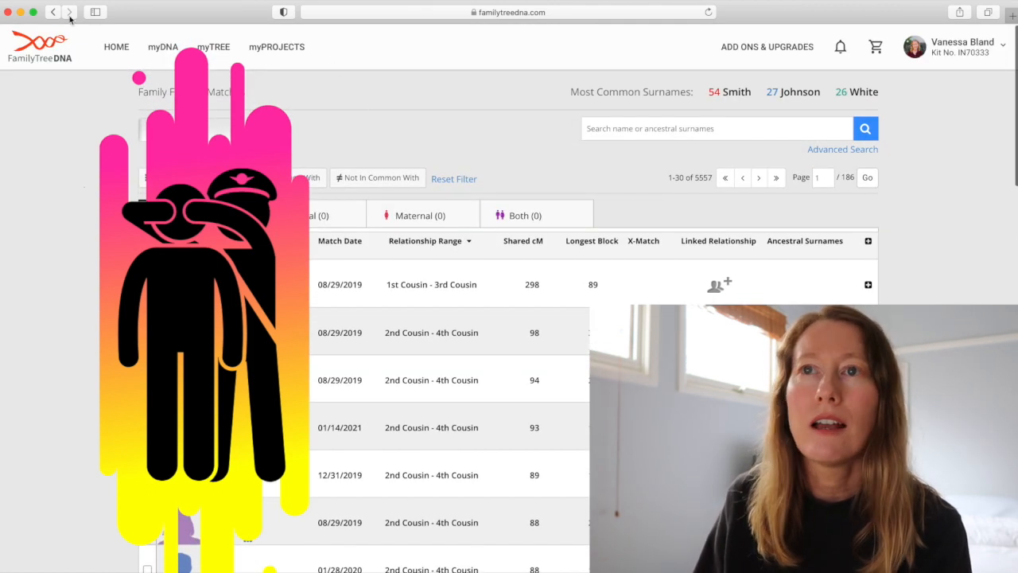
click(31, 12)
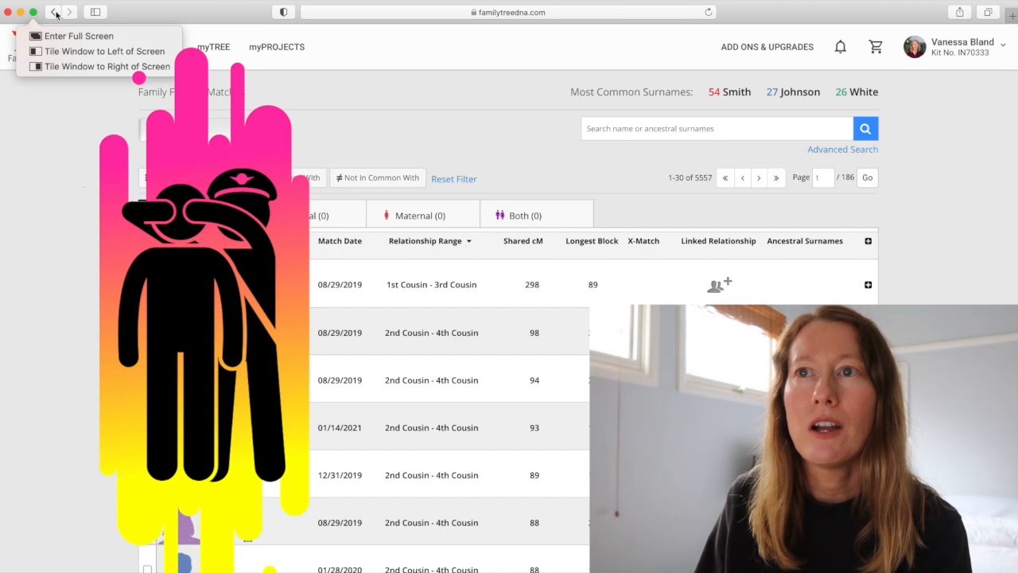
mouse_move(287, 114)
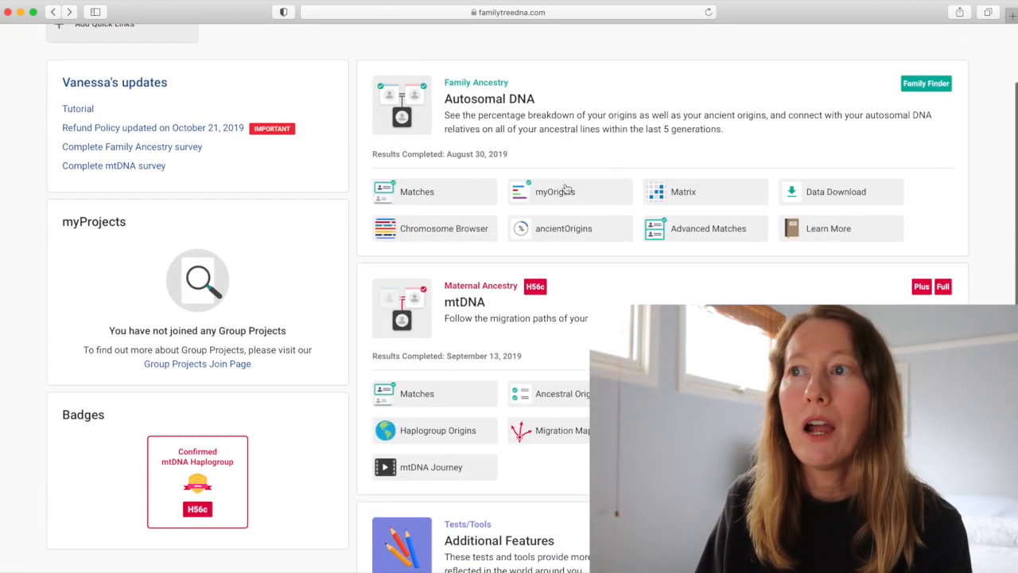
Open myOrigins from the dashboard's Autosomal DNA tools to view the ethnicity map.
click(555, 194)
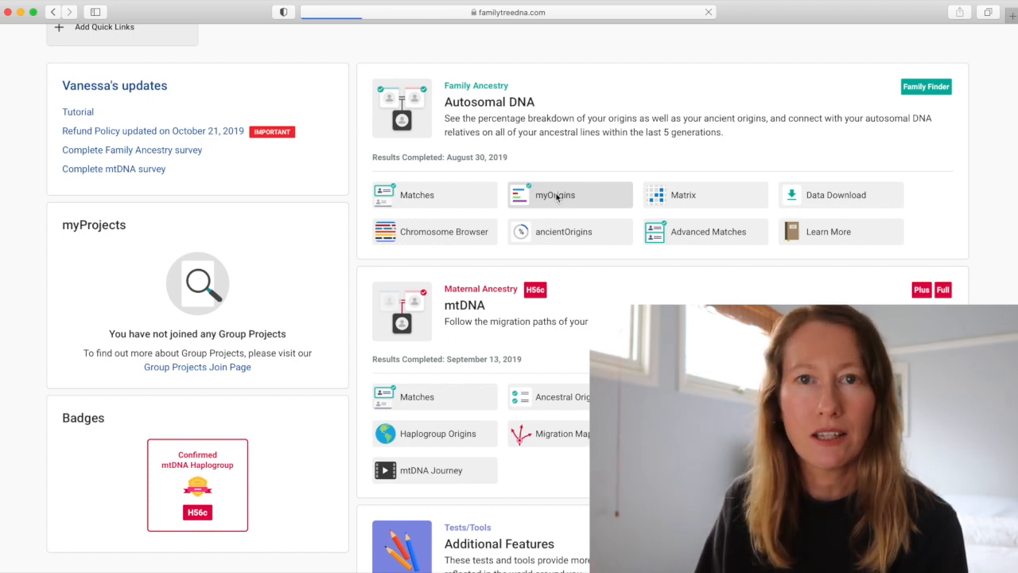
click(555, 195)
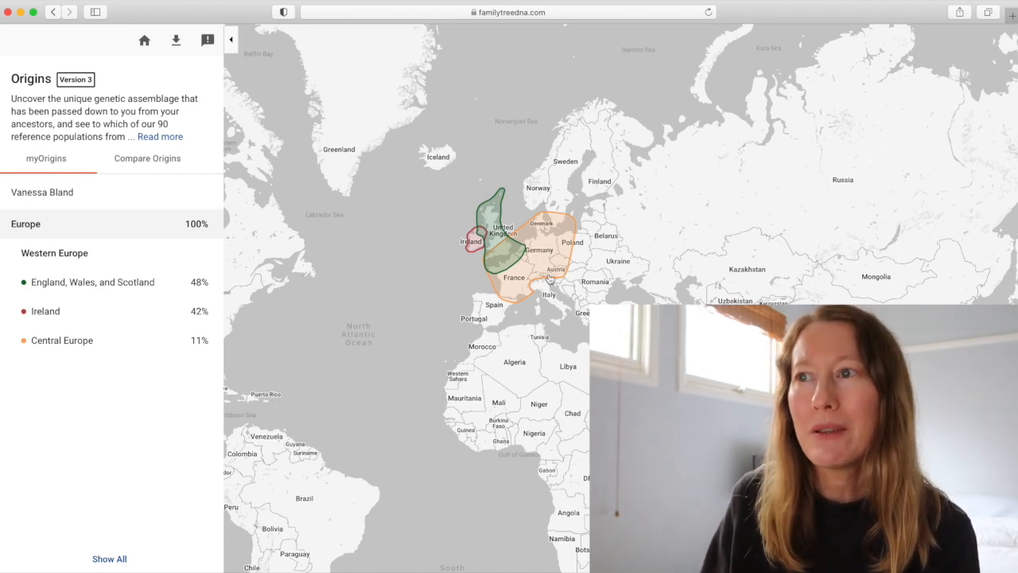
mouse_move(472, 256)
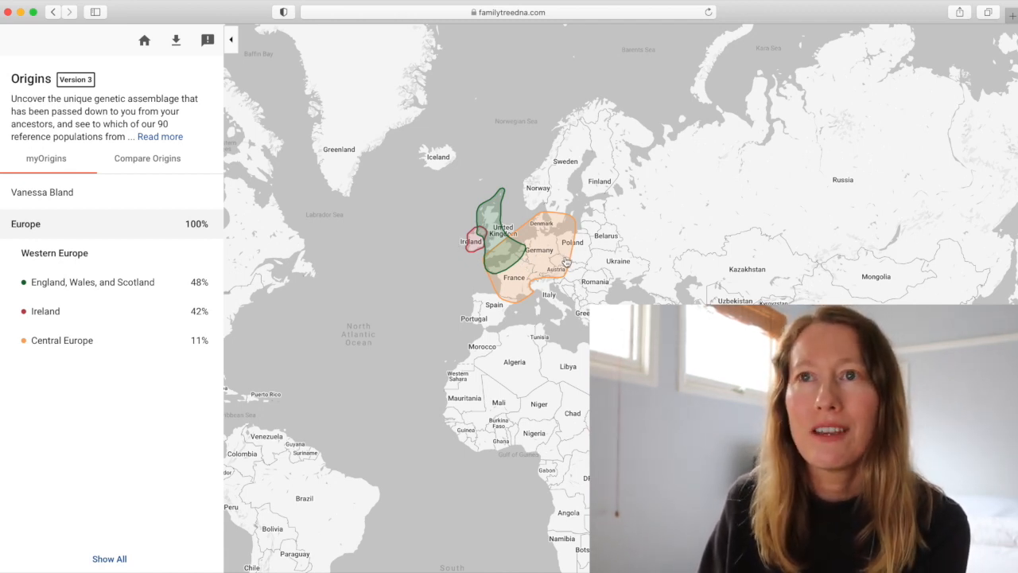
mouse_move(159, 165)
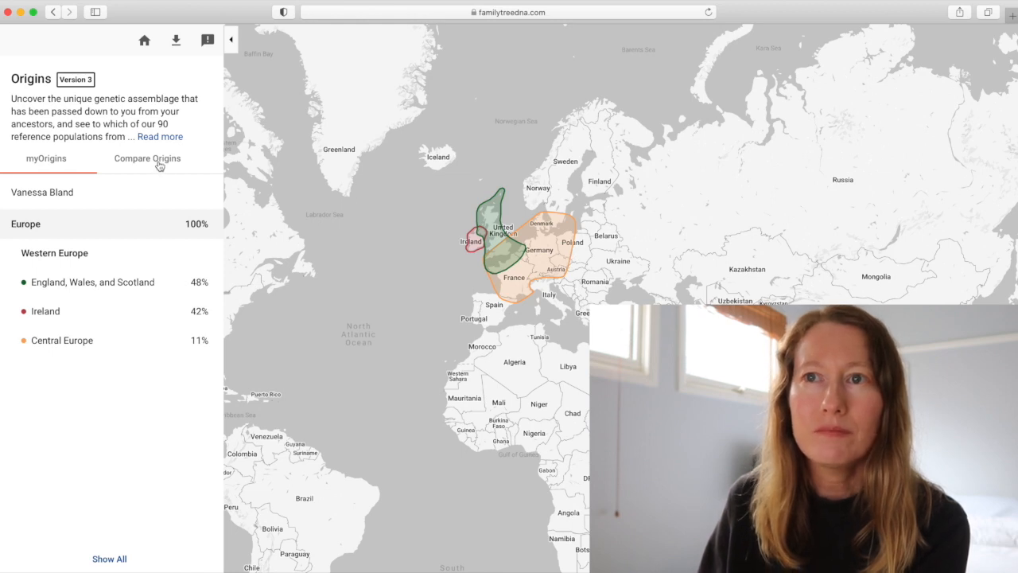
Switch the myOrigins map to the Compare Origins view.
click(147, 159)
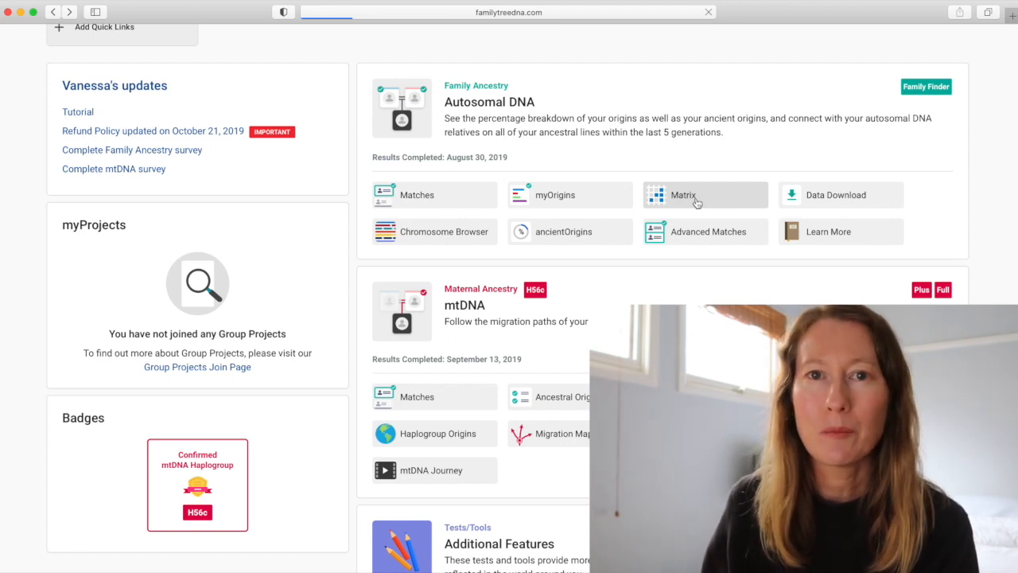
Open the Family Finder Matrix and load its list of available match names.
click(684, 195)
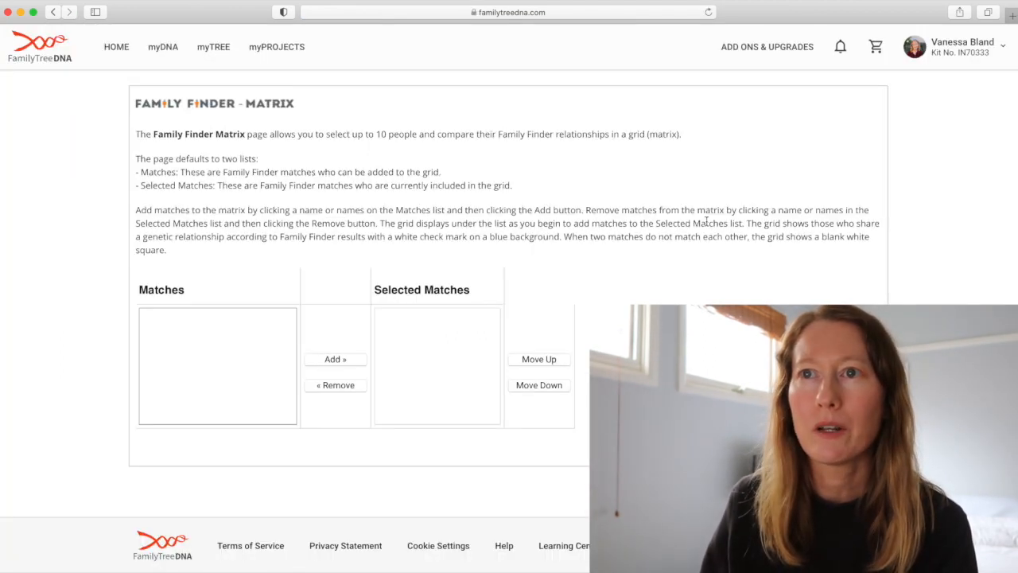
click(217, 365)
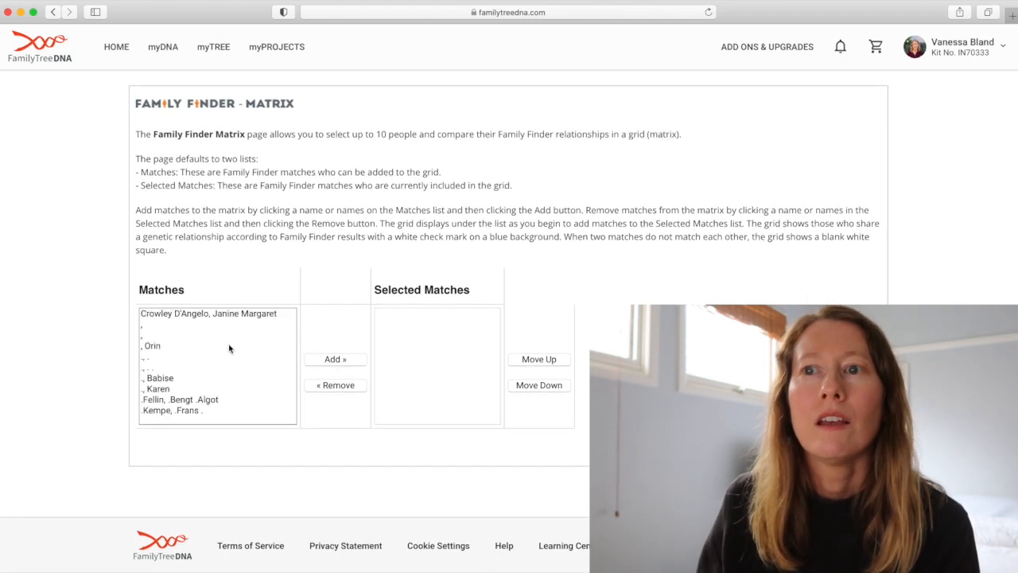
scroll(up, 3)
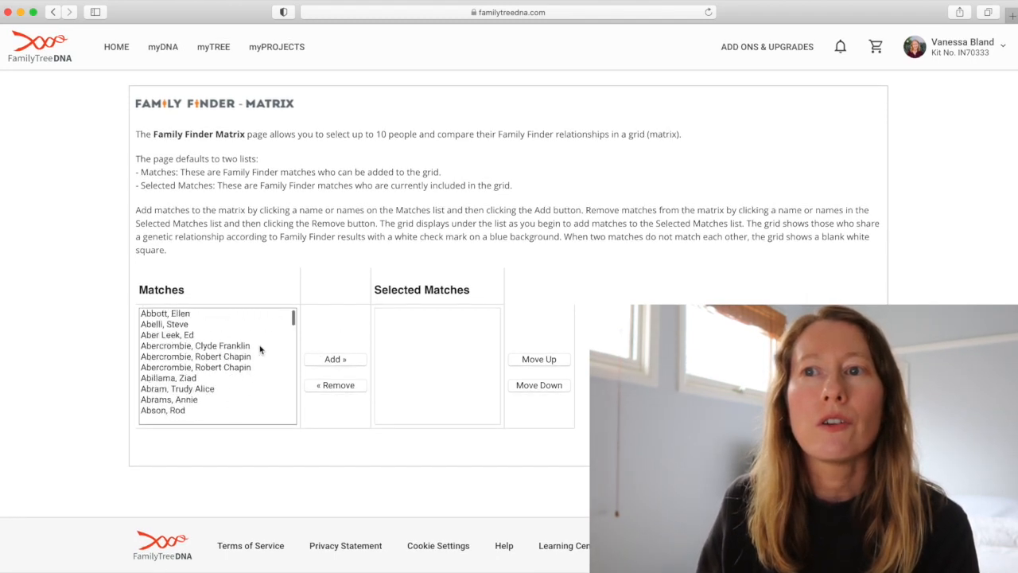
scroll(down, 3)
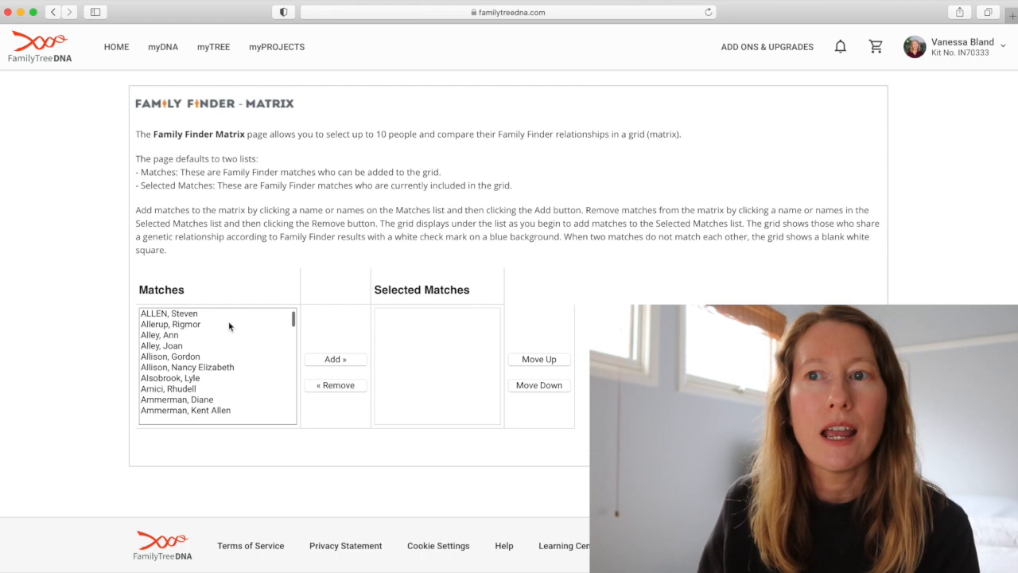
mouse_move(514, 353)
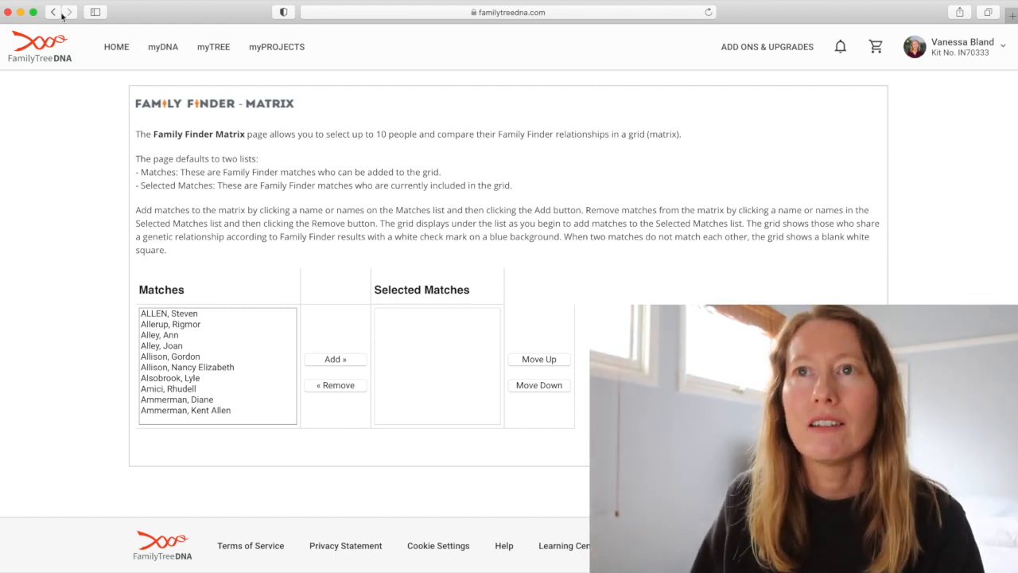
Return to the dashboard, view the raw data download page, then open the chromosome browser.
click(53, 12)
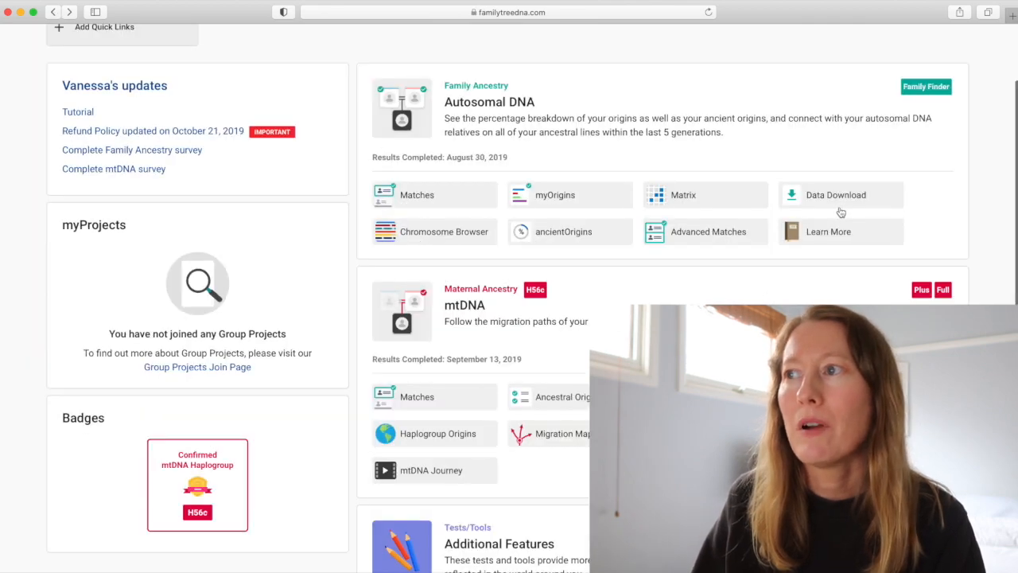
click(835, 194)
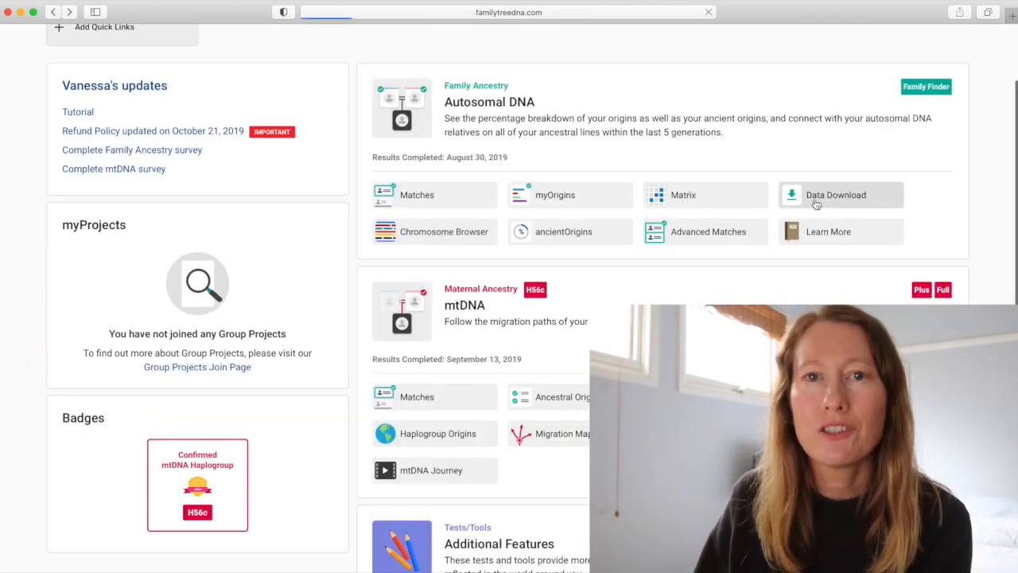
click(835, 194)
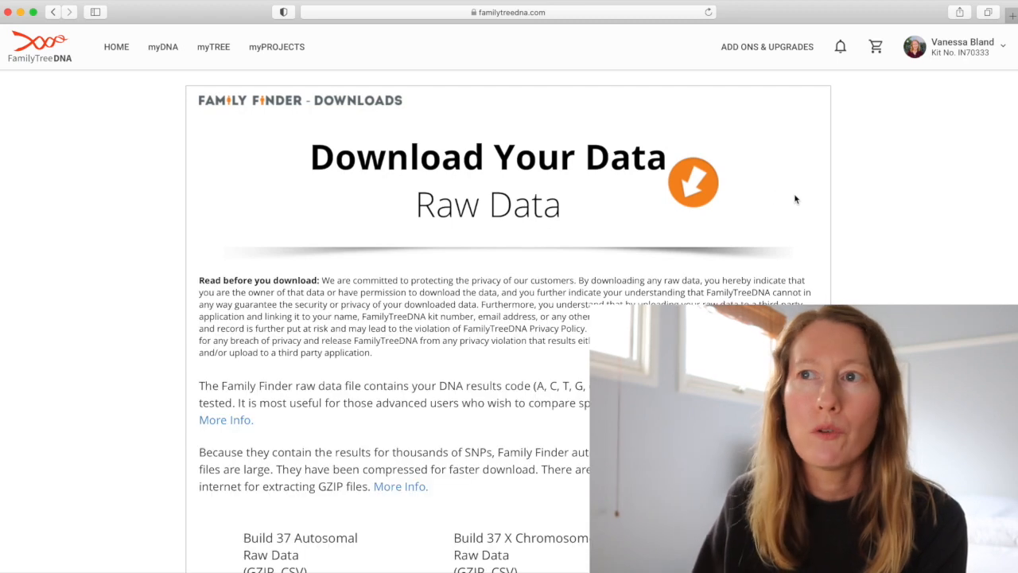
scroll(down, 3)
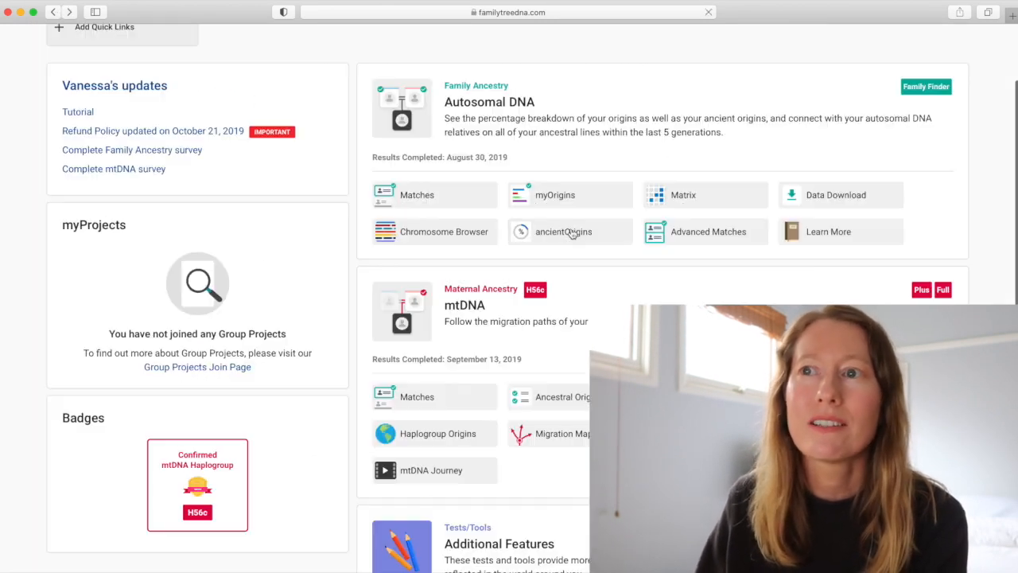
click(565, 231)
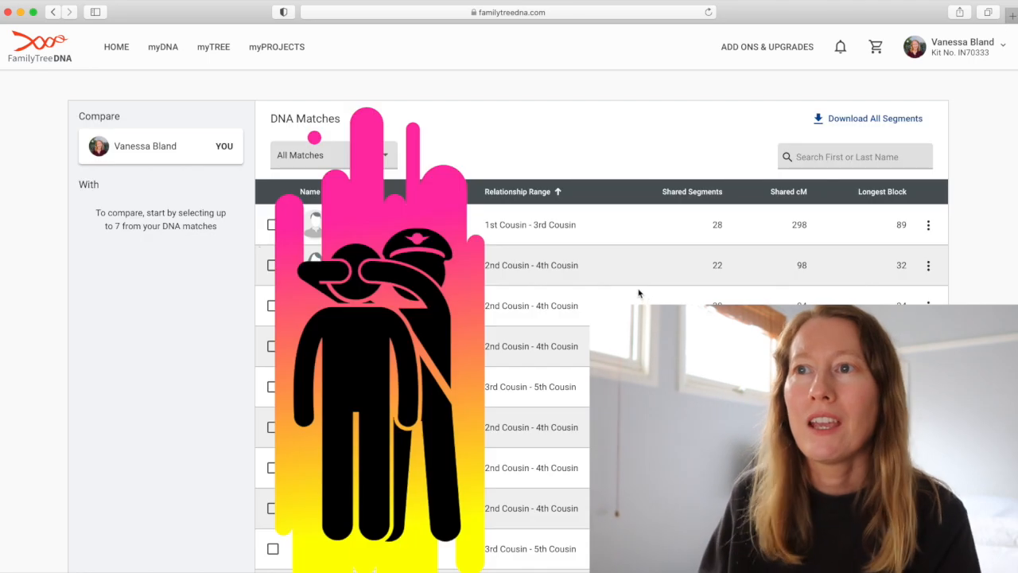
mouse_move(527, 153)
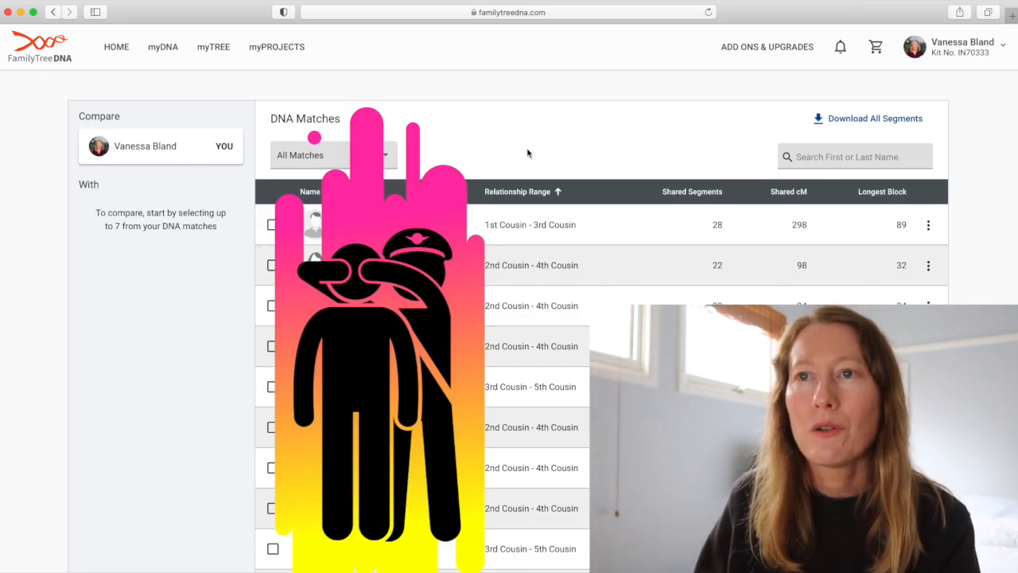
mouse_move(493, 221)
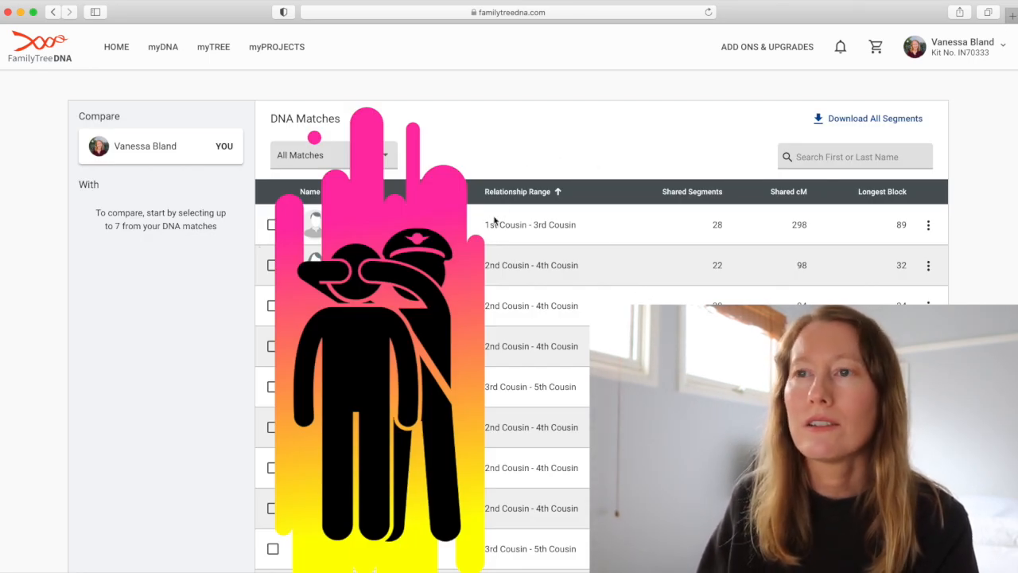
Select the top 1st–3rd cousin match and compare shared segments in the chromosome browser.
click(272, 225)
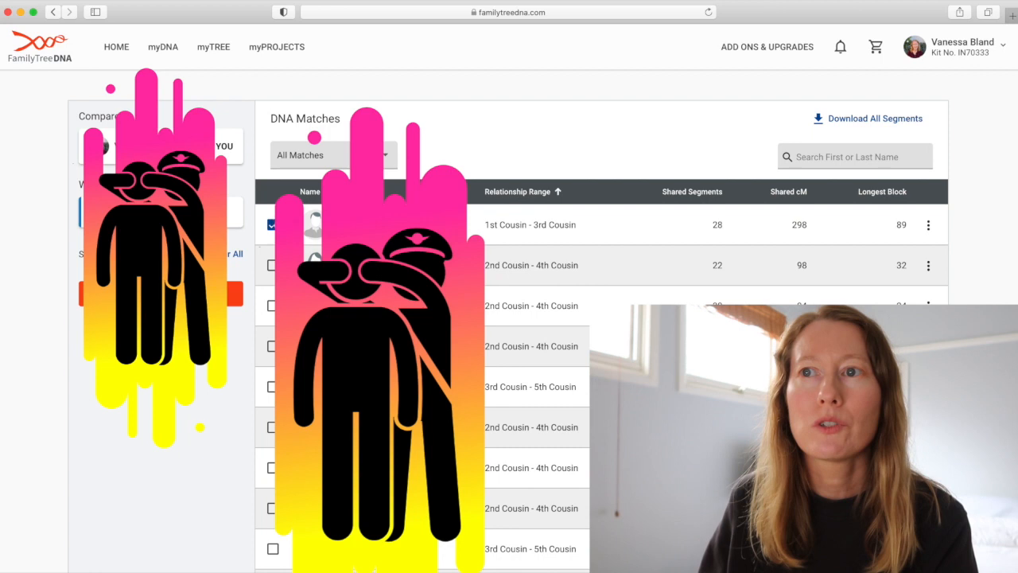
click(271, 265)
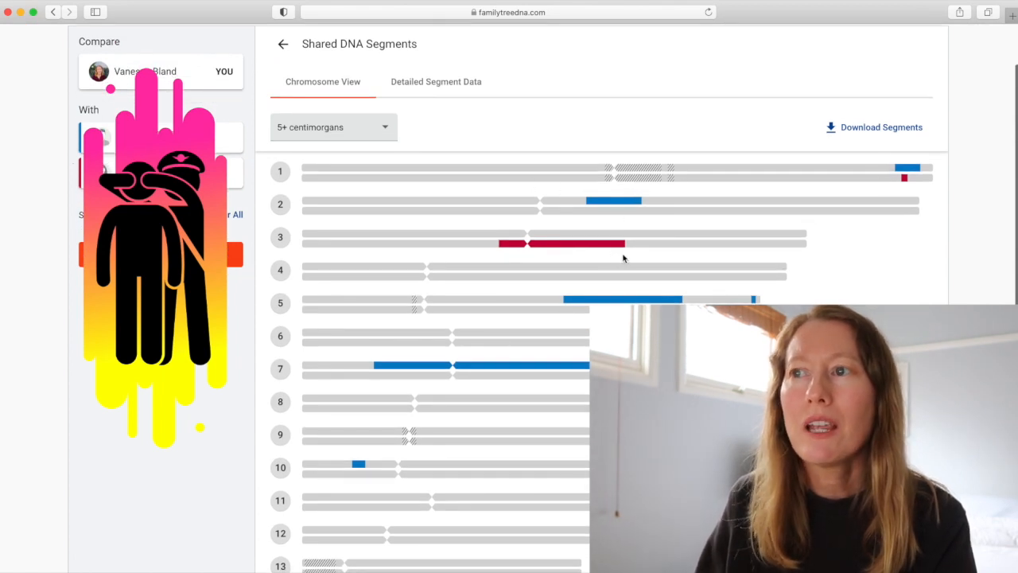
scroll(down, 3)
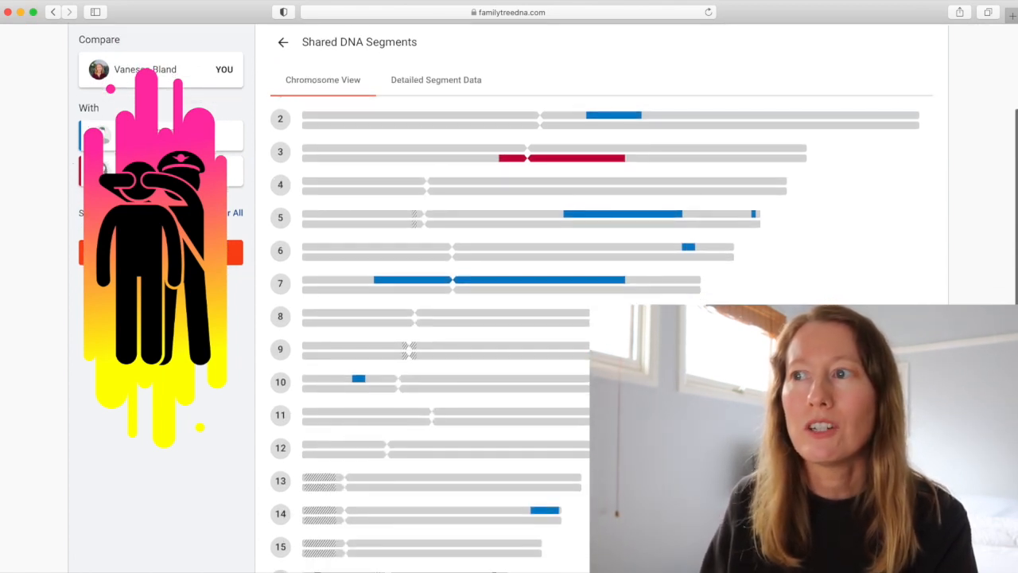
scroll(up, 3)
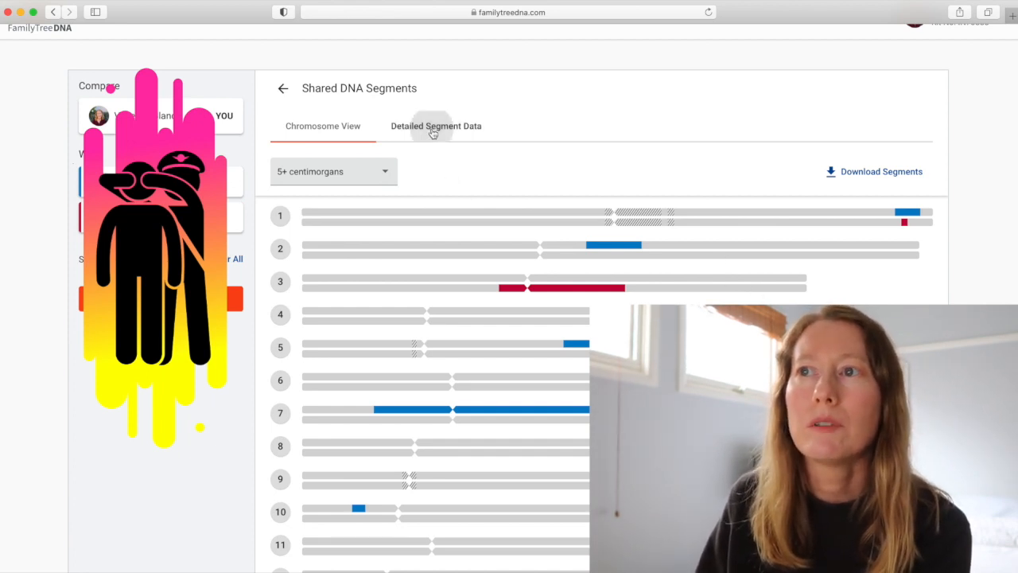
Review the shared segments as a detailed table, then return to the myFTDNA dashboard.
click(436, 126)
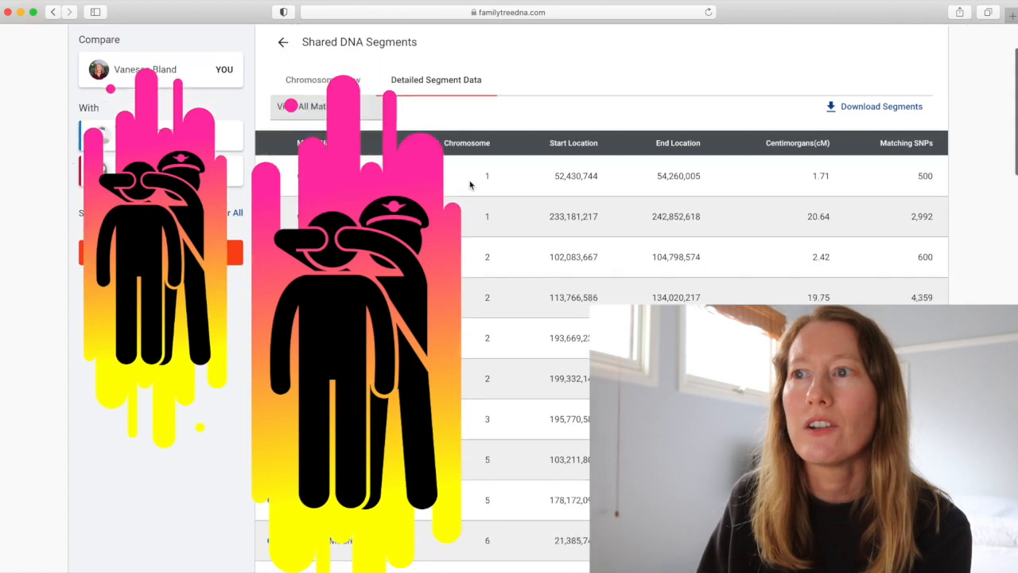
scroll(down, 3)
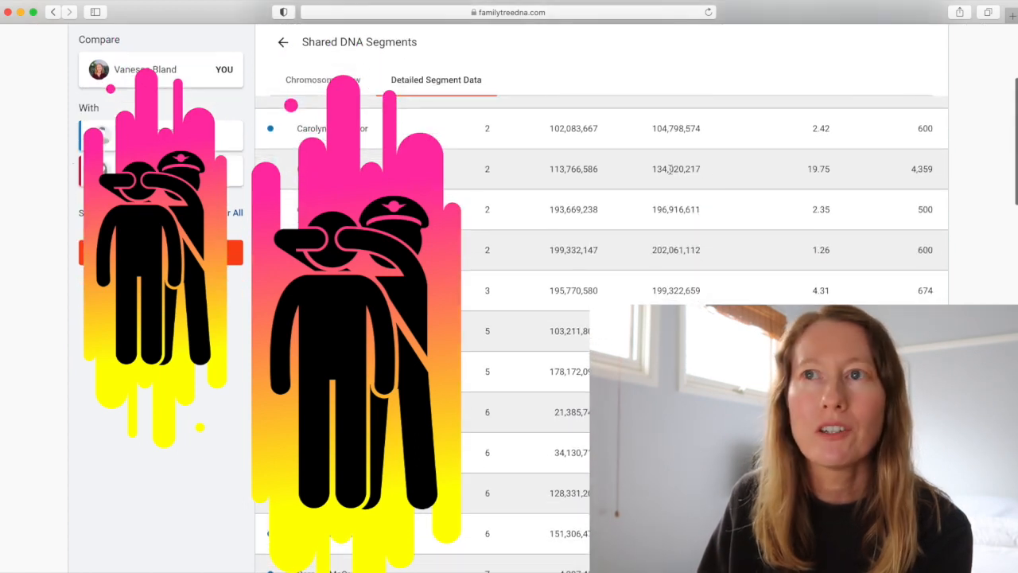
click(283, 42)
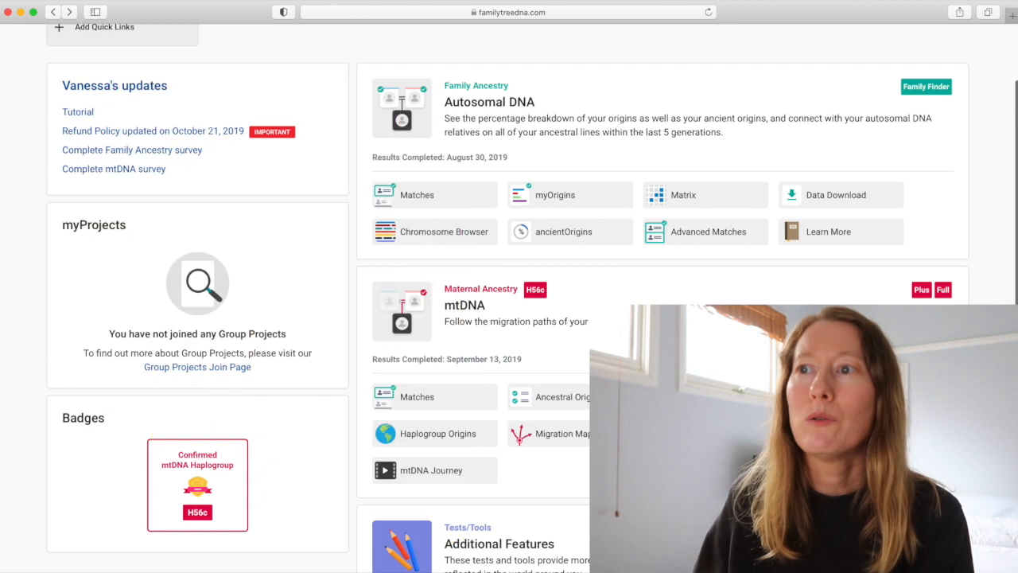
mouse_move(563, 231)
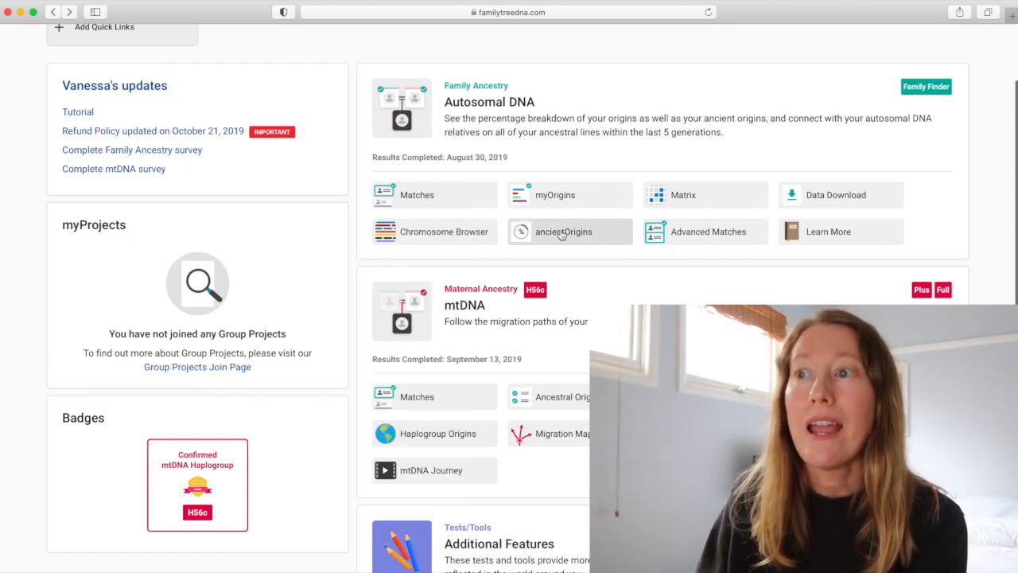
Open ancientOrigins and scroll through the 11% Metal Age, 43% Farmer, 45% Hunter-Gatherer results and map.
click(564, 231)
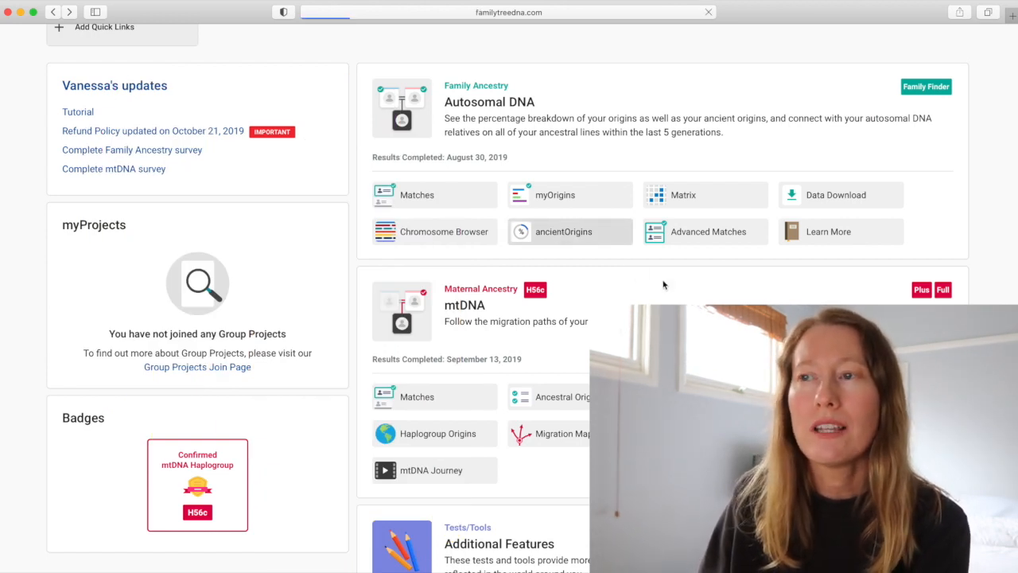
click(564, 232)
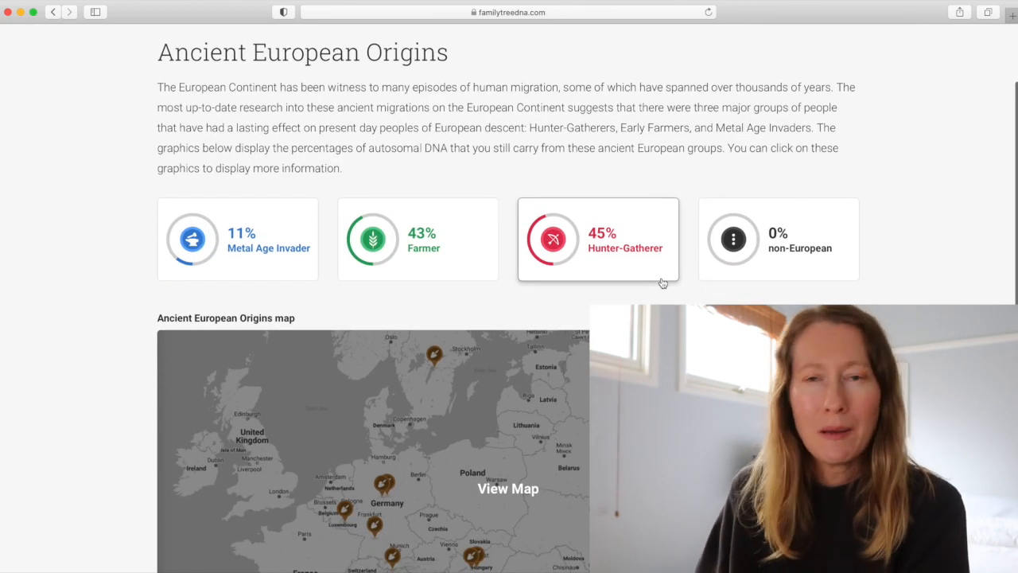
mouse_move(662, 283)
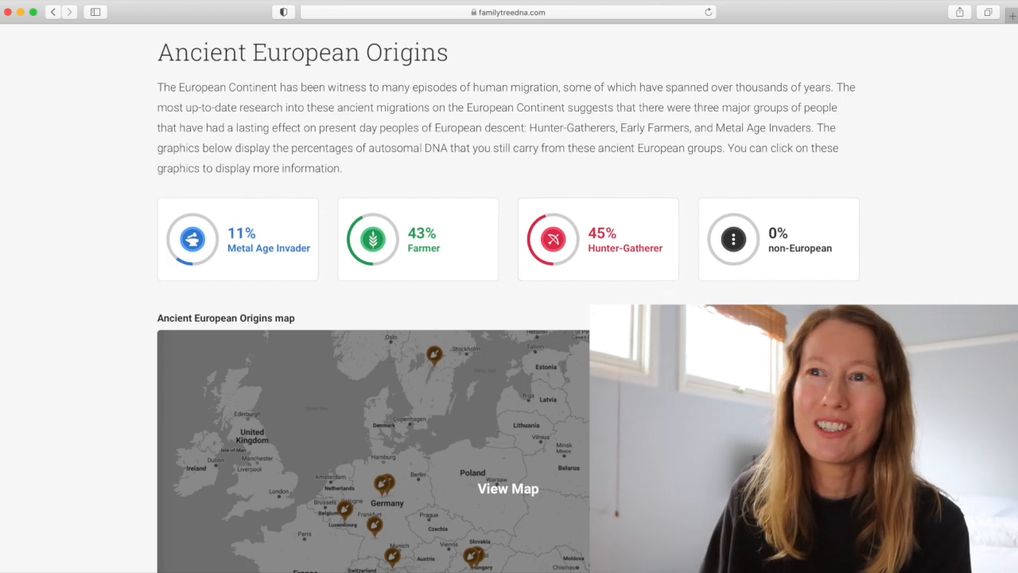
scroll(down, 3)
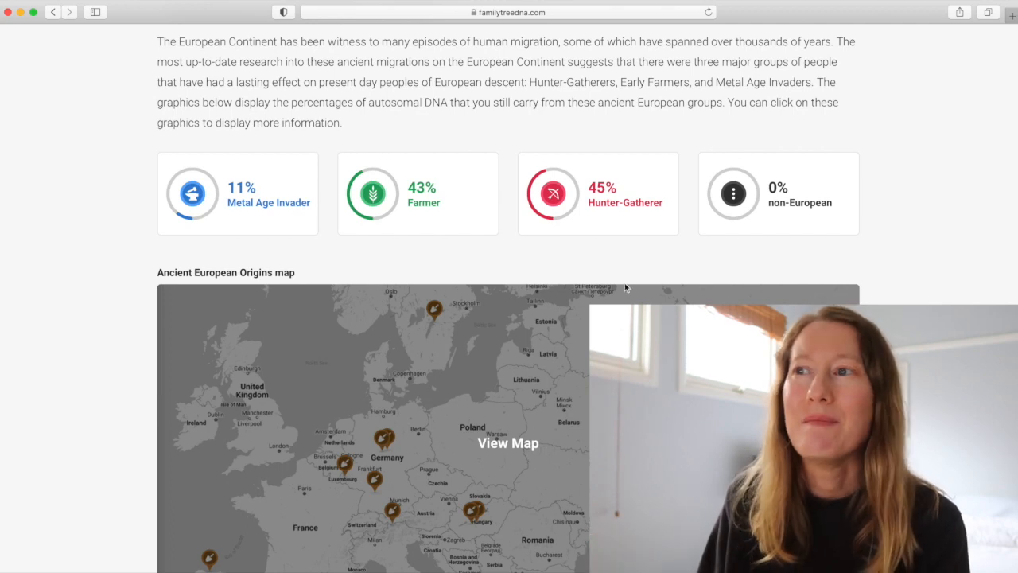
mouse_move(588, 283)
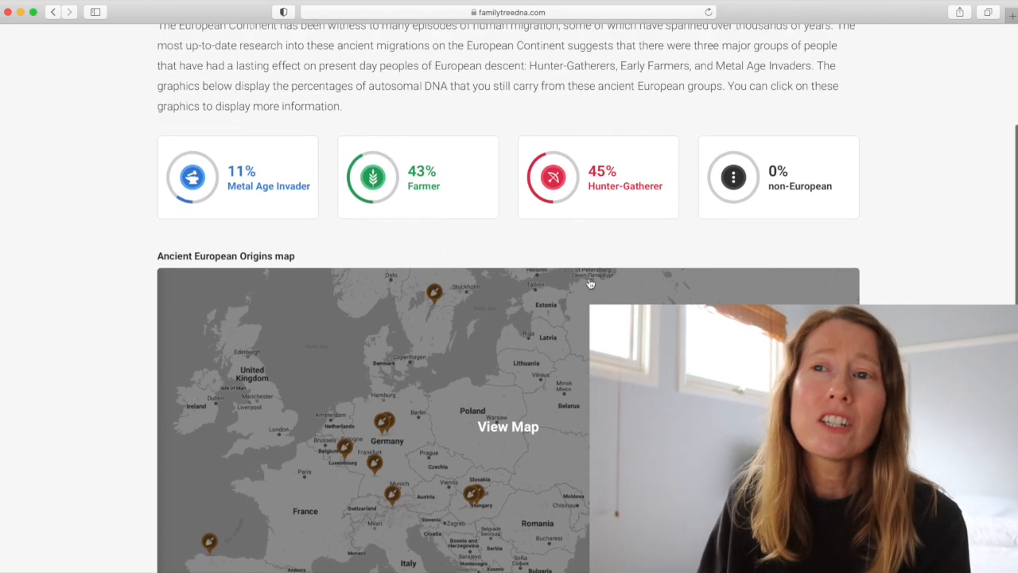
scroll(up, 3)
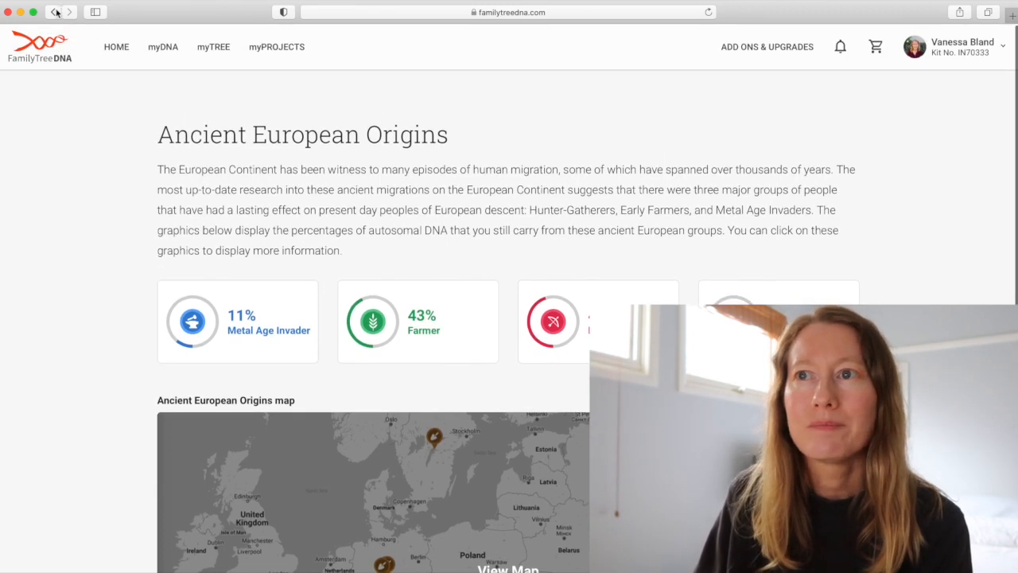
Go back and run Advanced Matches with the Family Finder and X-Match tests selected.
click(52, 12)
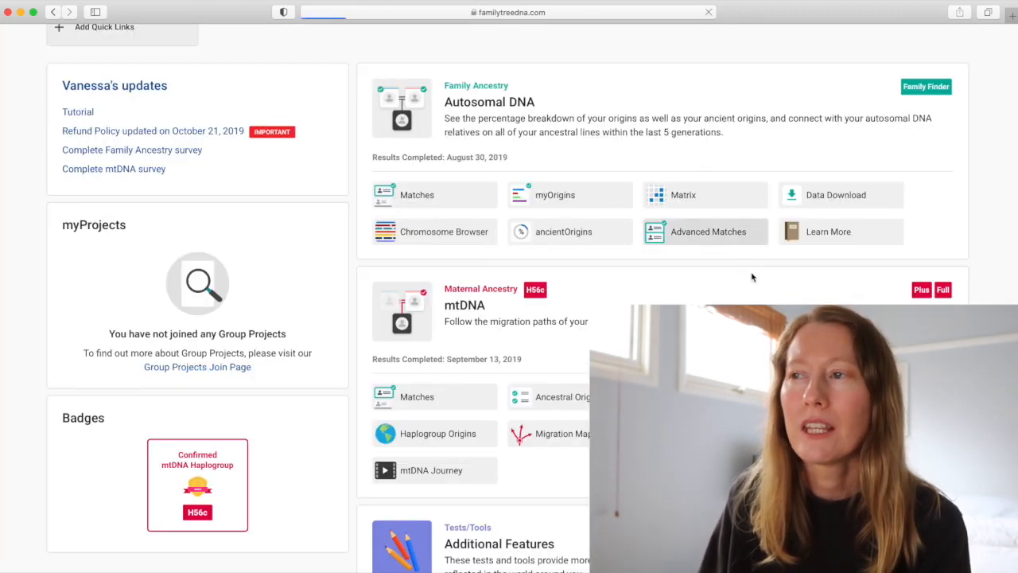
click(706, 231)
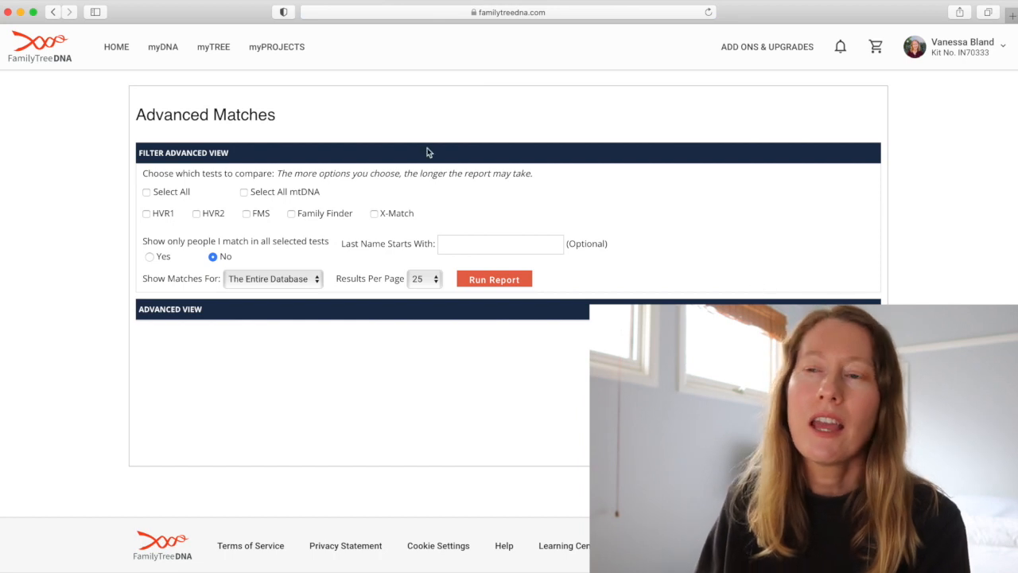
mouse_move(401, 345)
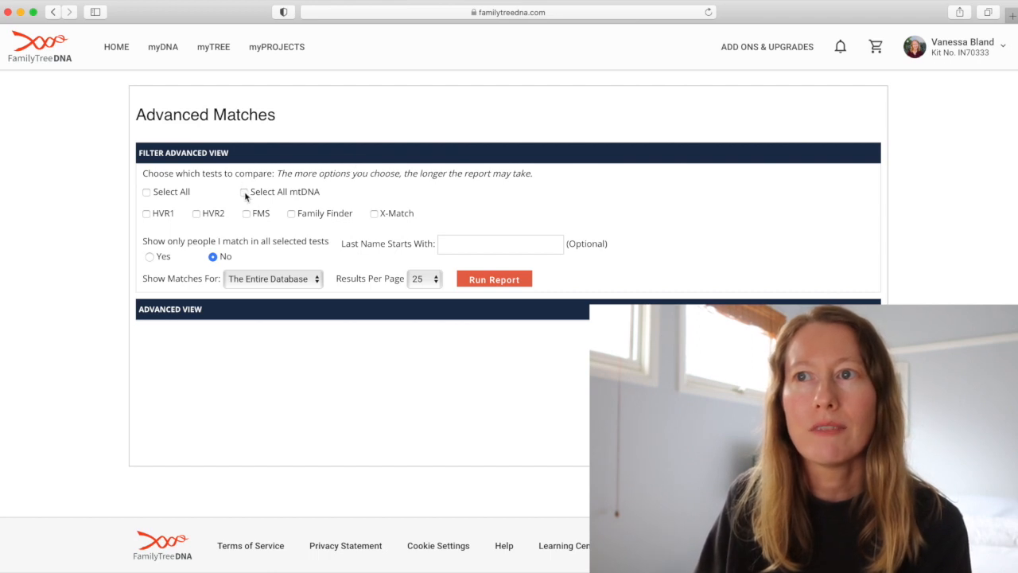
mouse_move(212, 221)
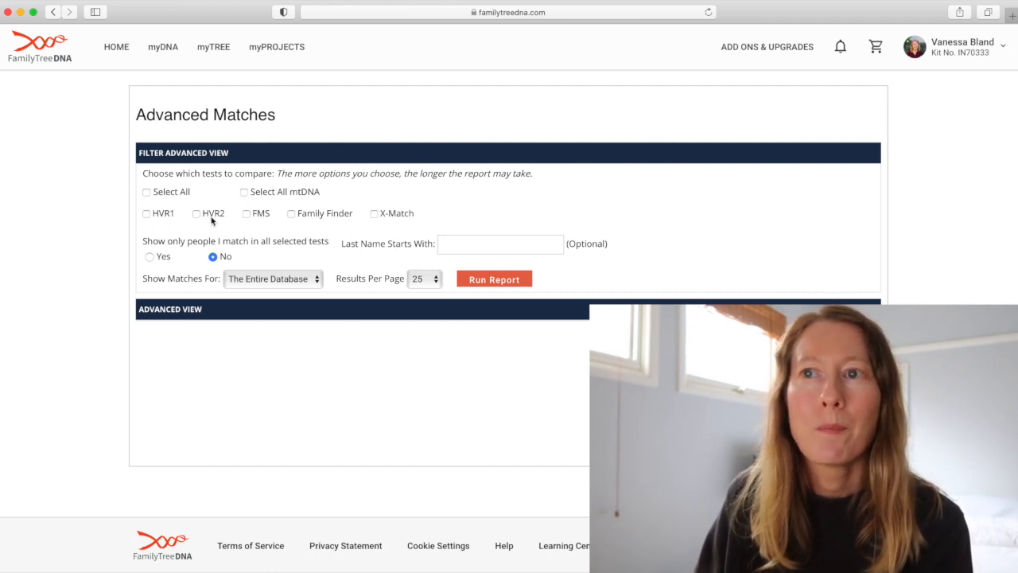
click(291, 213)
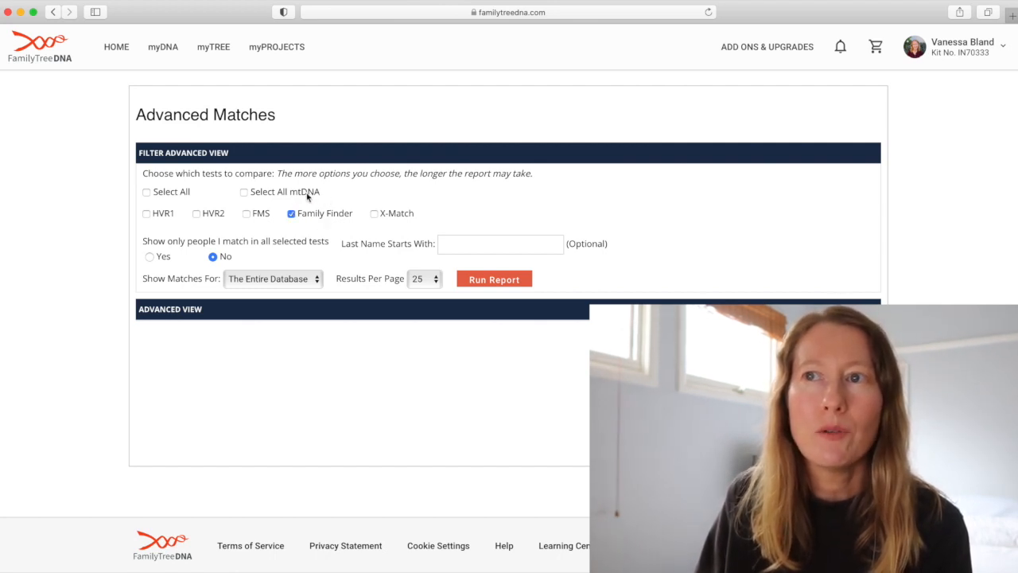
mouse_move(335, 222)
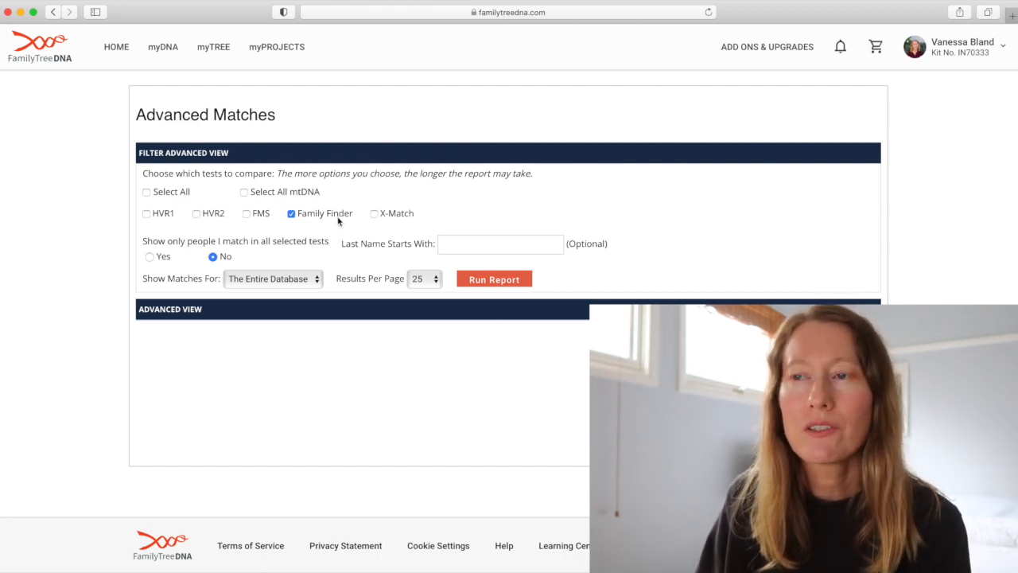
click(375, 213)
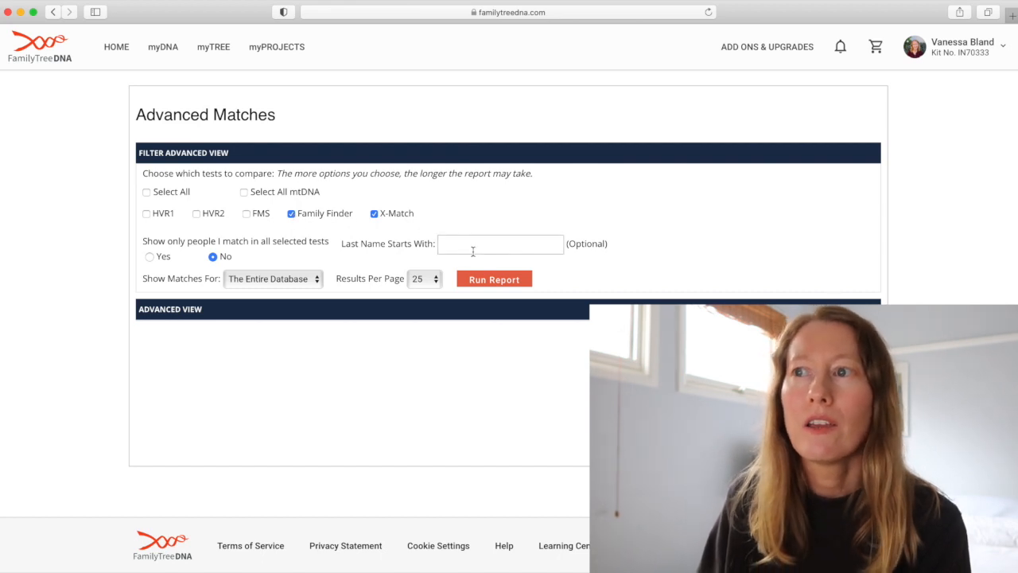
click(500, 243)
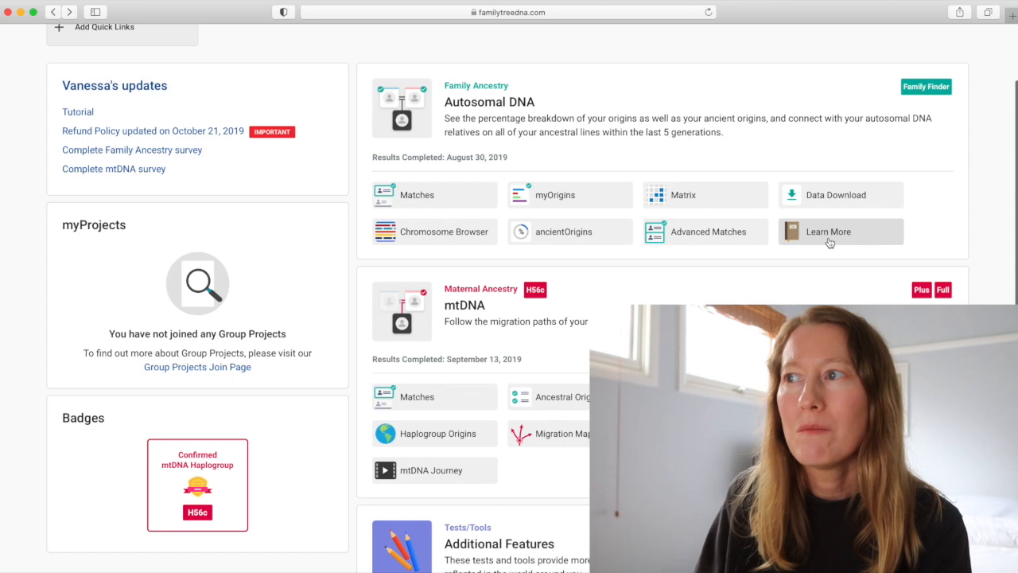
click(827, 231)
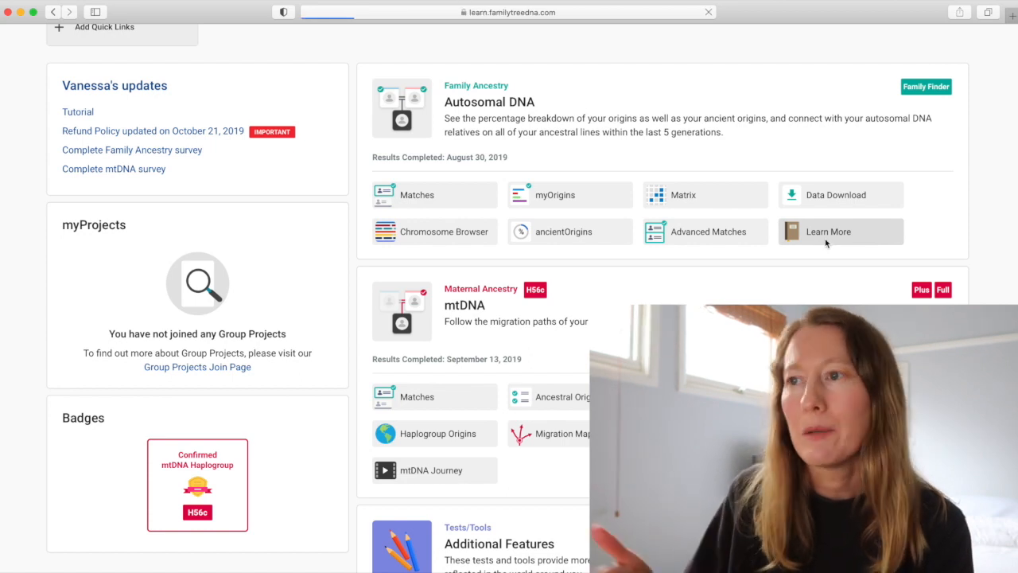
click(828, 231)
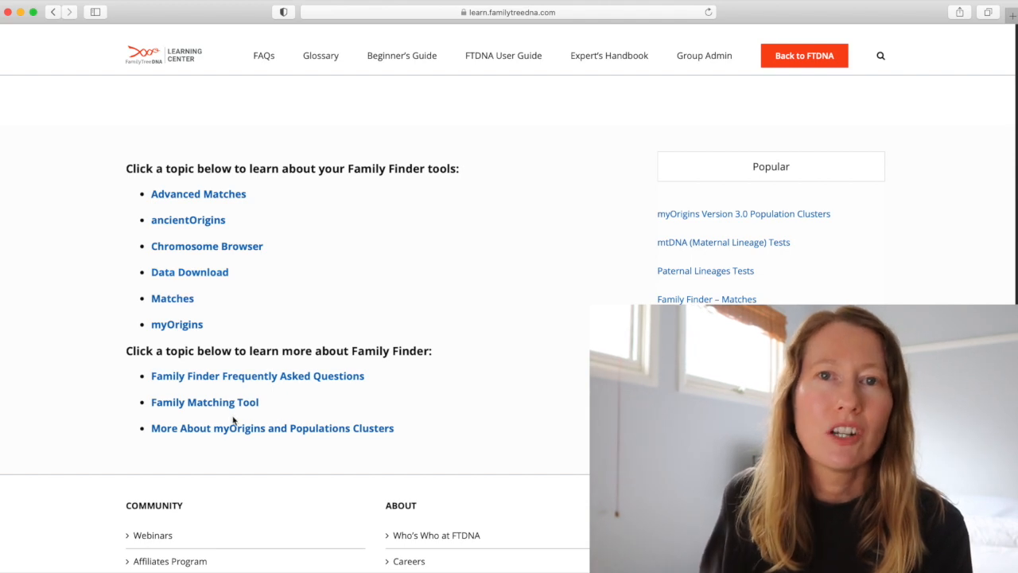
click(804, 56)
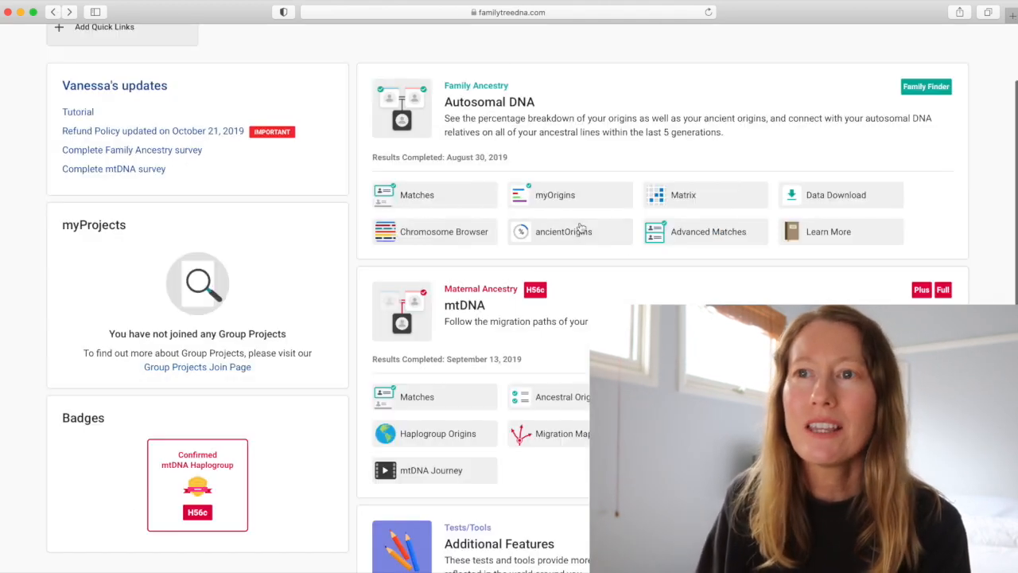
scroll(down, 3)
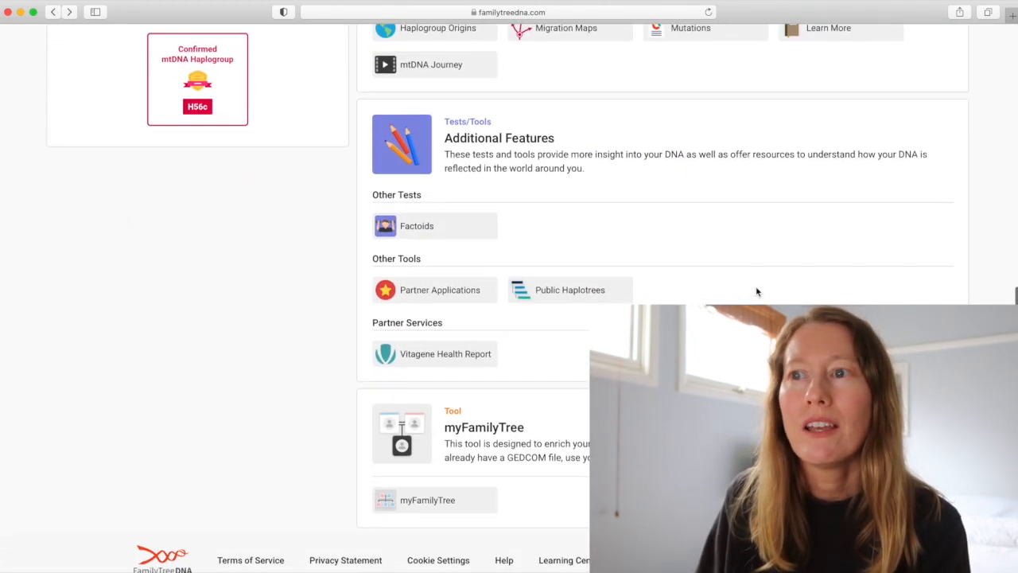
scroll(up, 3)
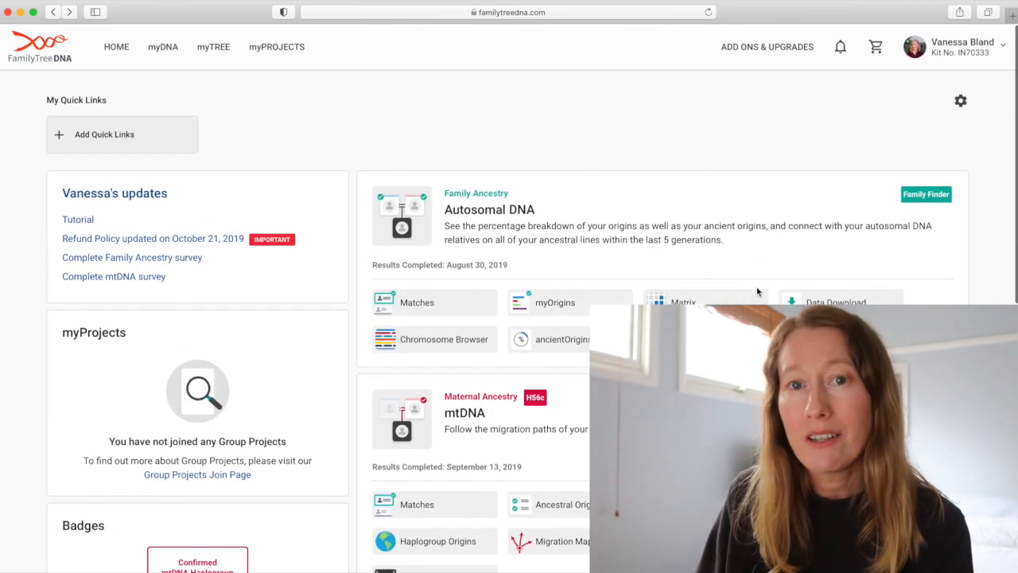
mouse_move(742, 263)
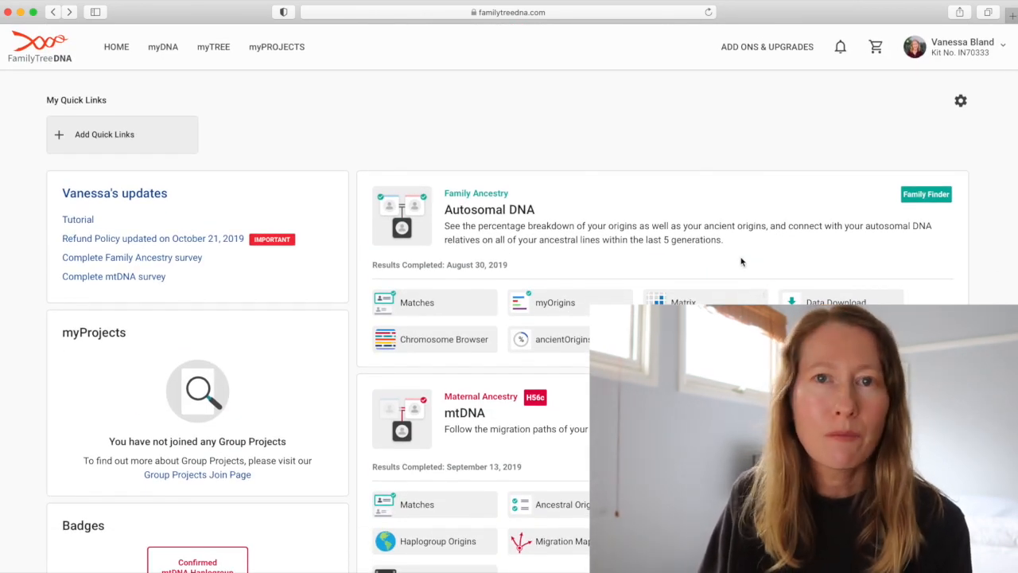
mouse_move(755, 241)
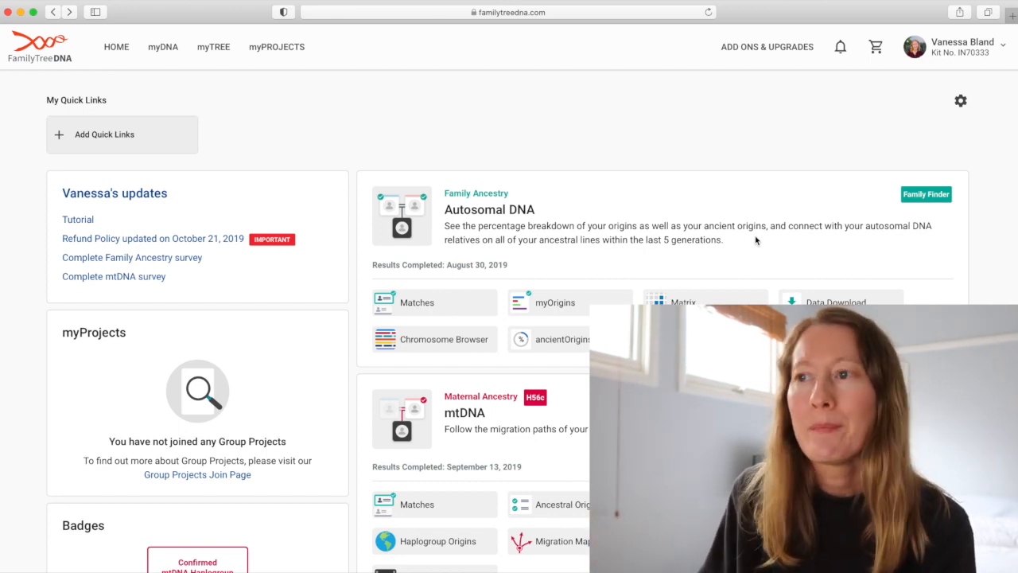
scroll(down, 3)
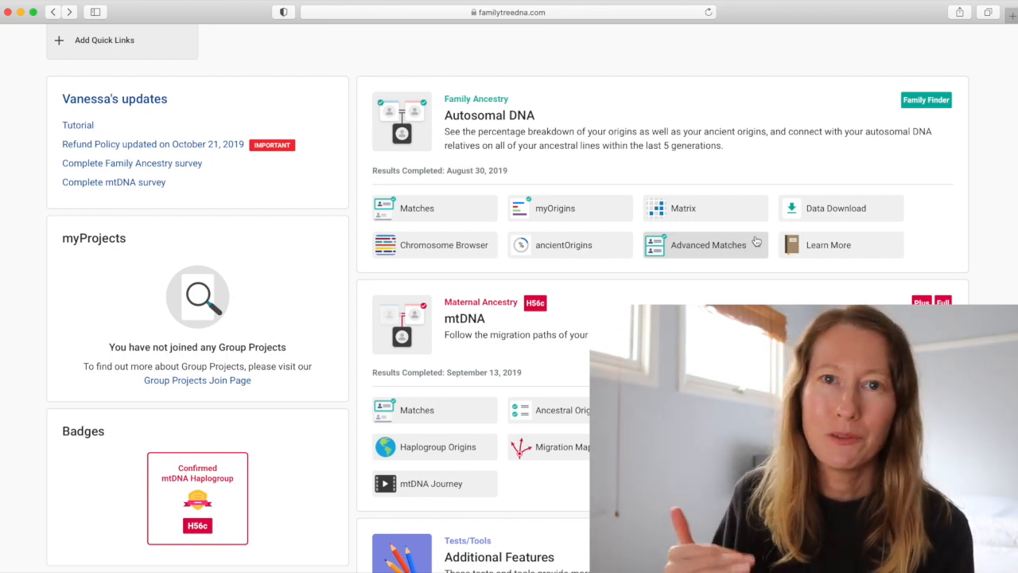
scroll(down, 3)
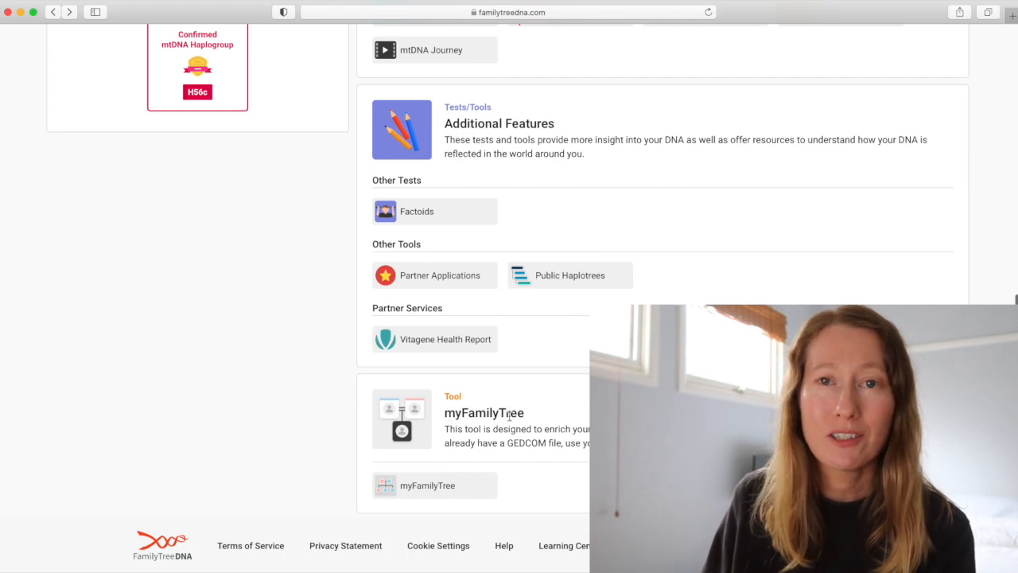
scroll(up, 3)
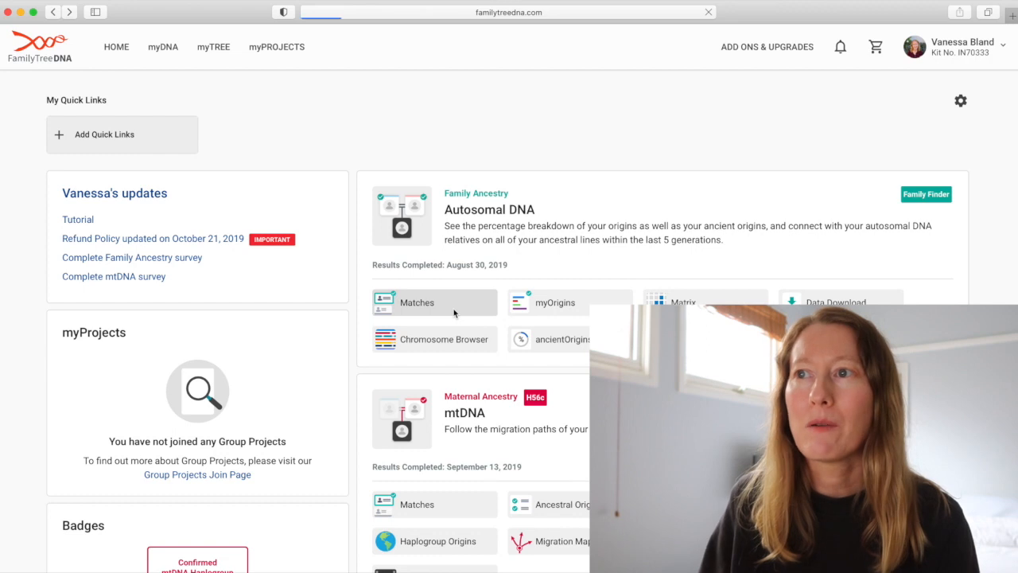
click(417, 302)
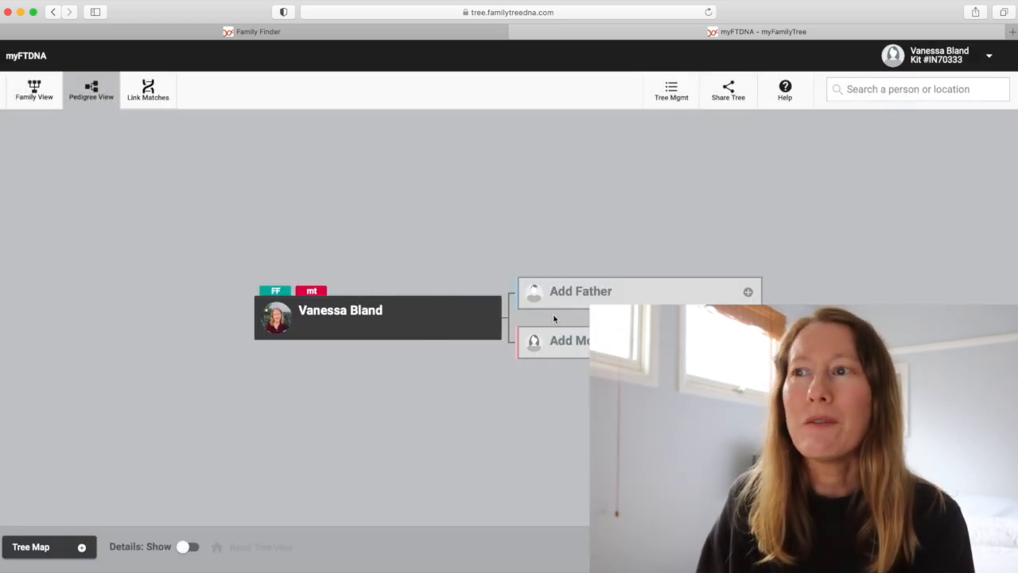
mouse_move(687, 221)
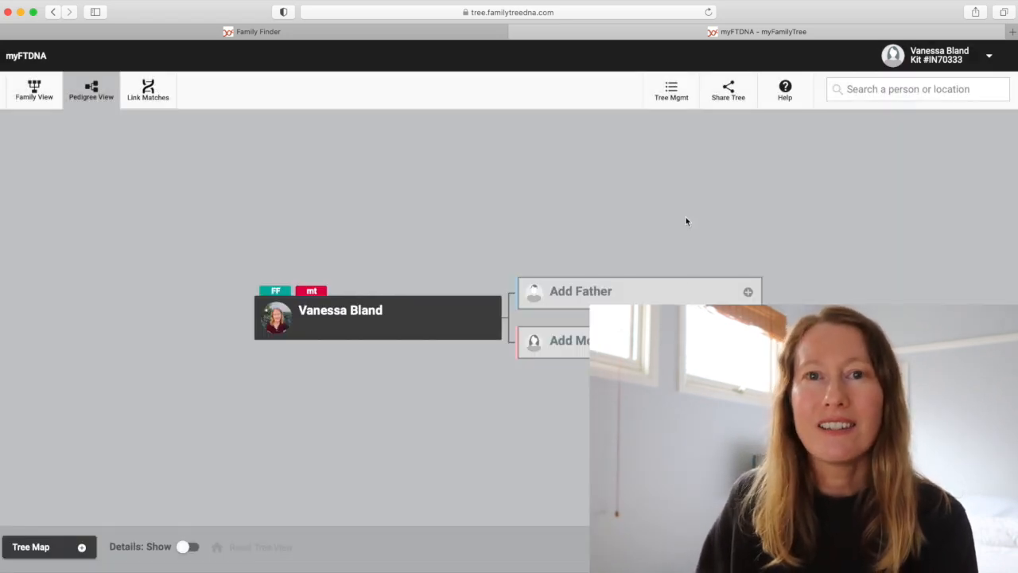